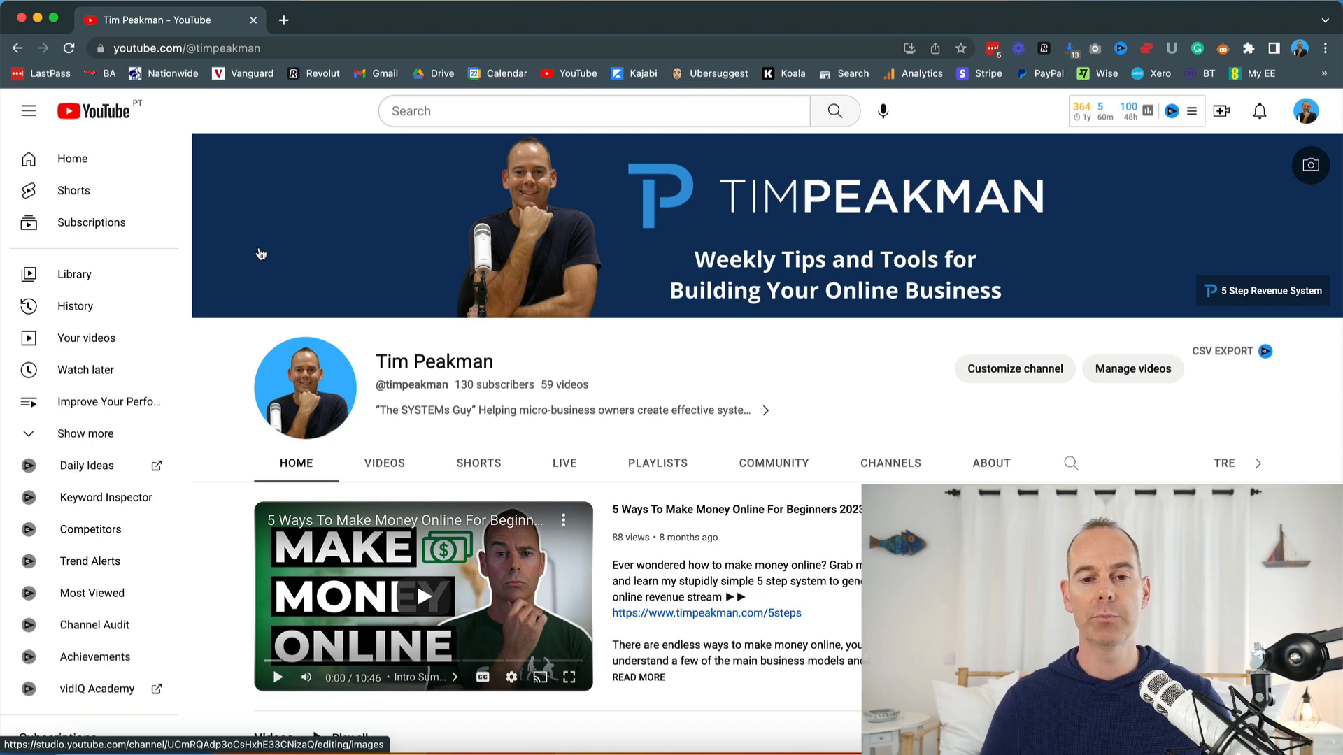
mouse_move(223, 365)
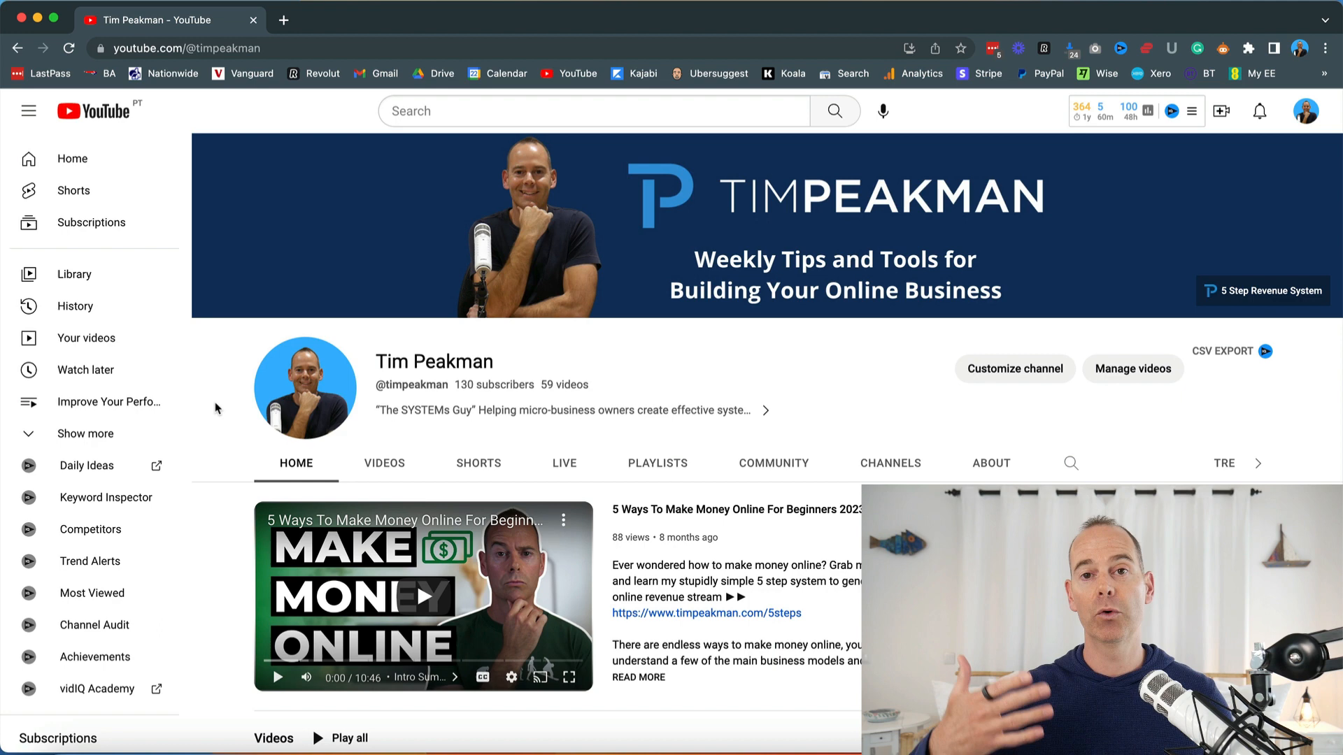
- Scroll down through the channel's home page content
scroll(down, 3)
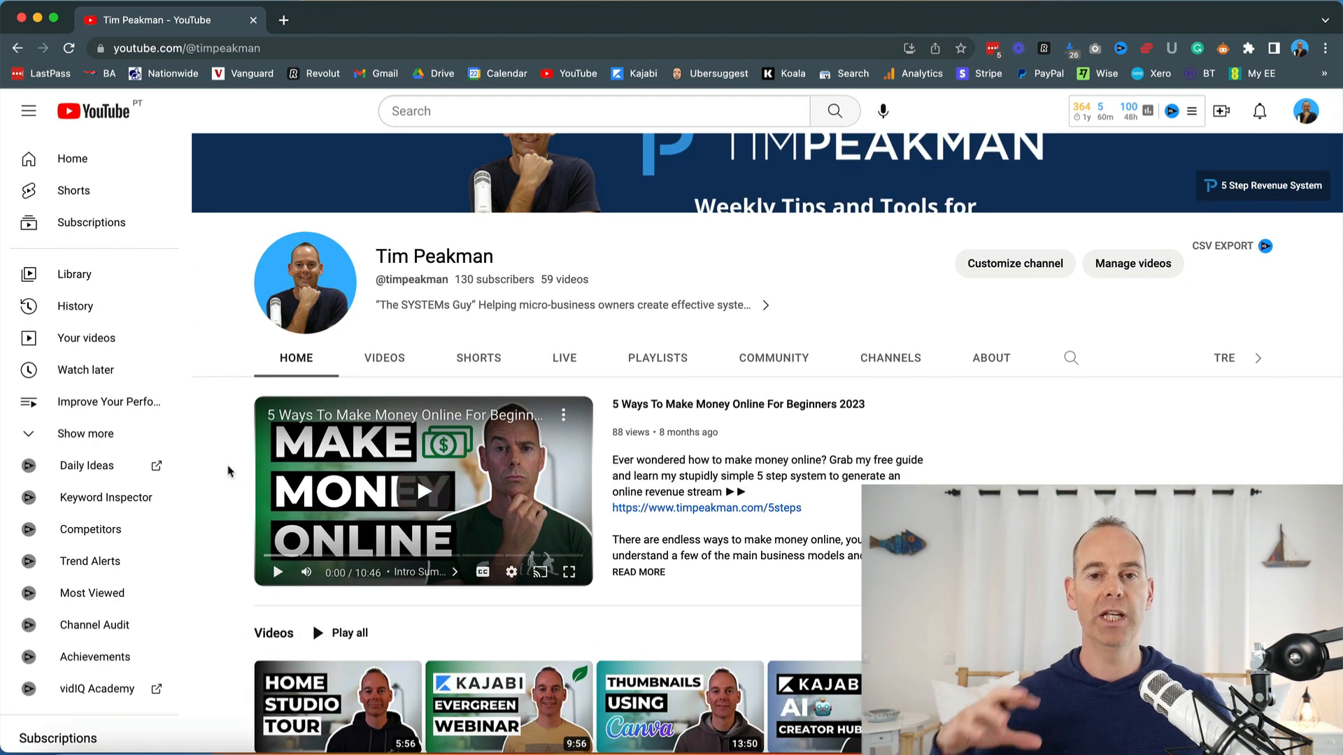
scroll(down, 3)
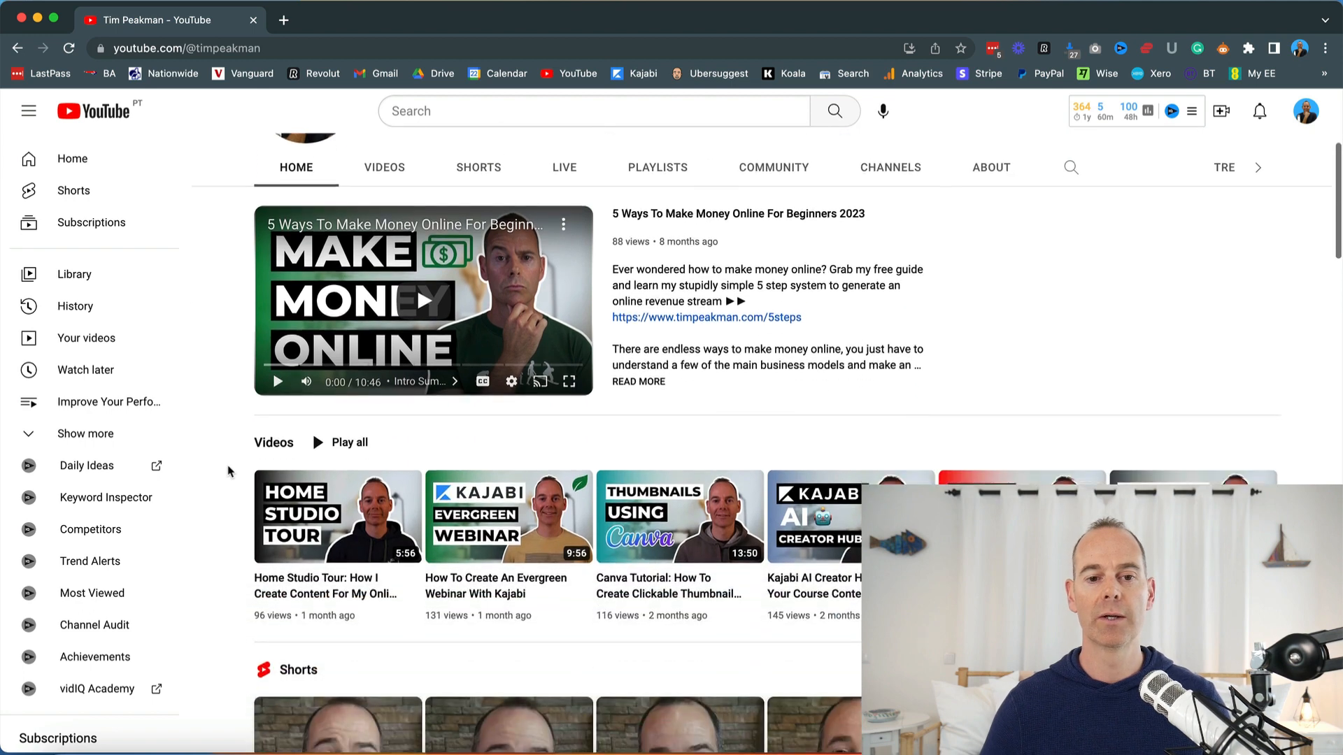
scroll(down, 3)
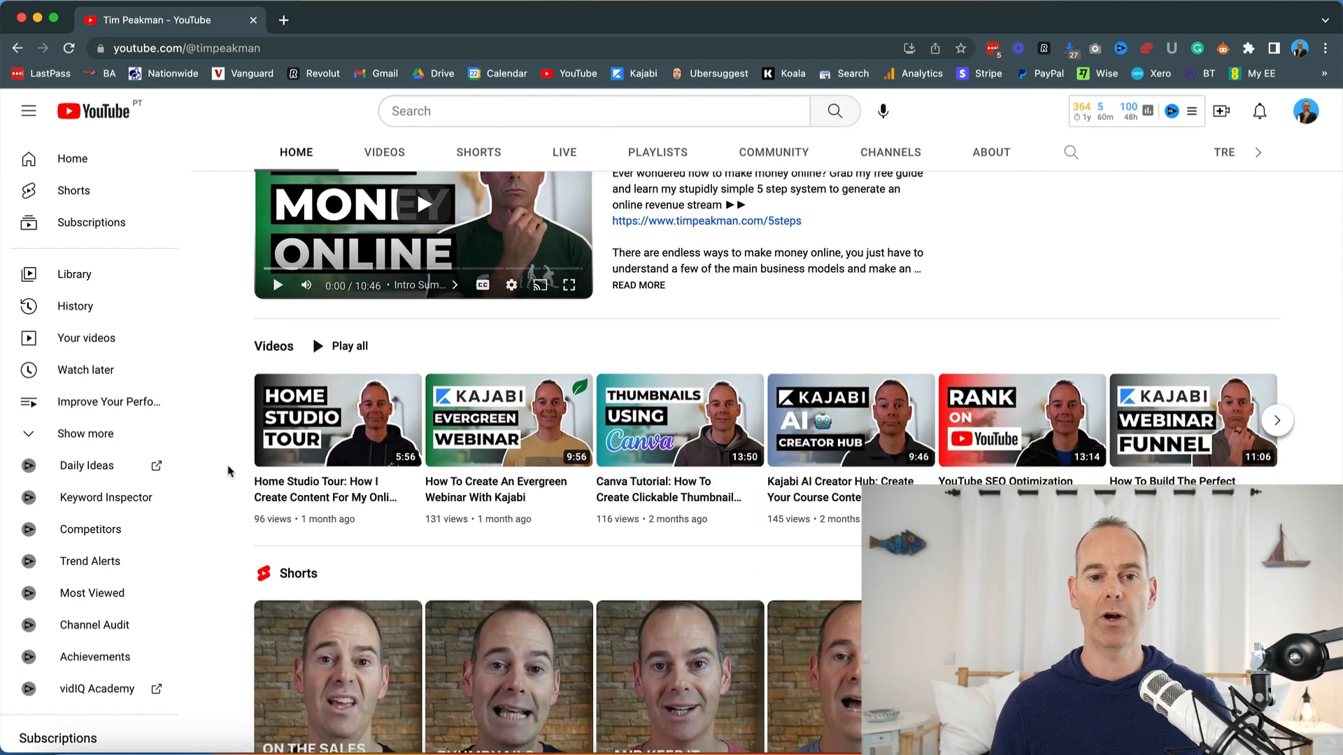
scroll(down, 3)
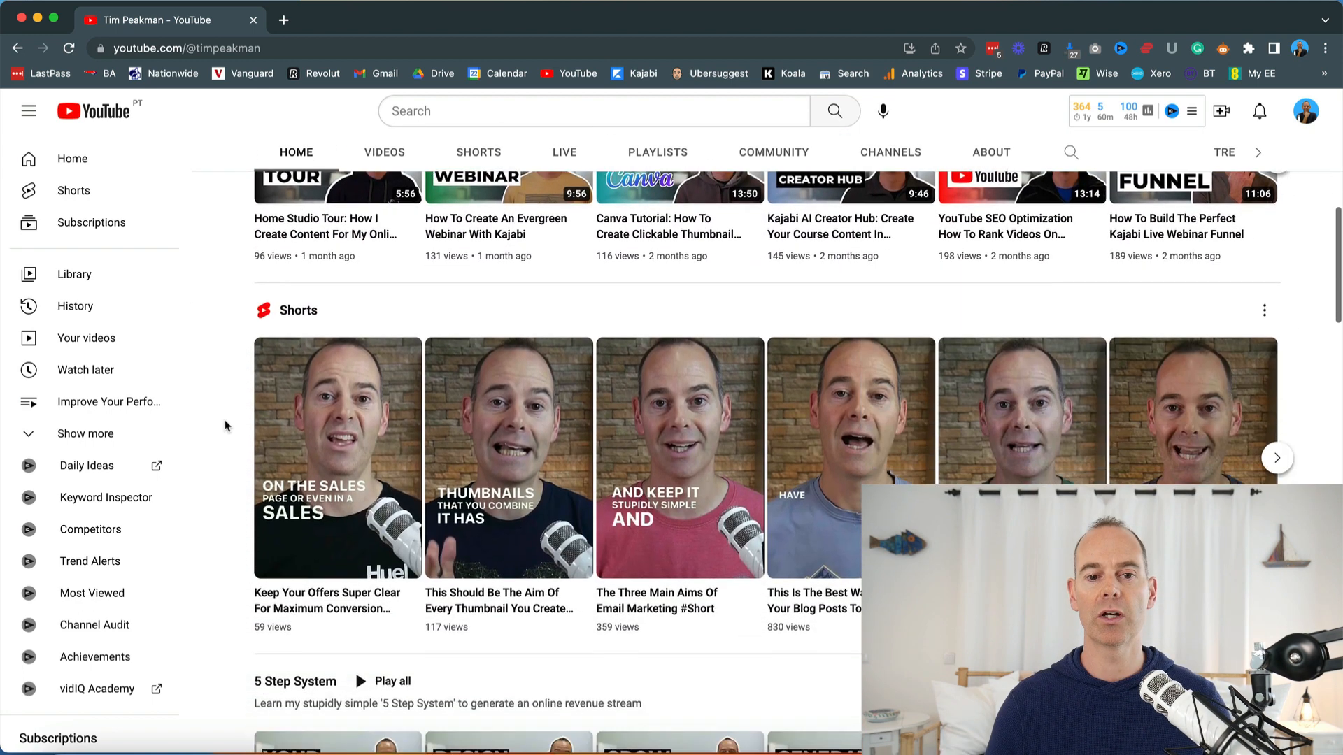
scroll(down, 3)
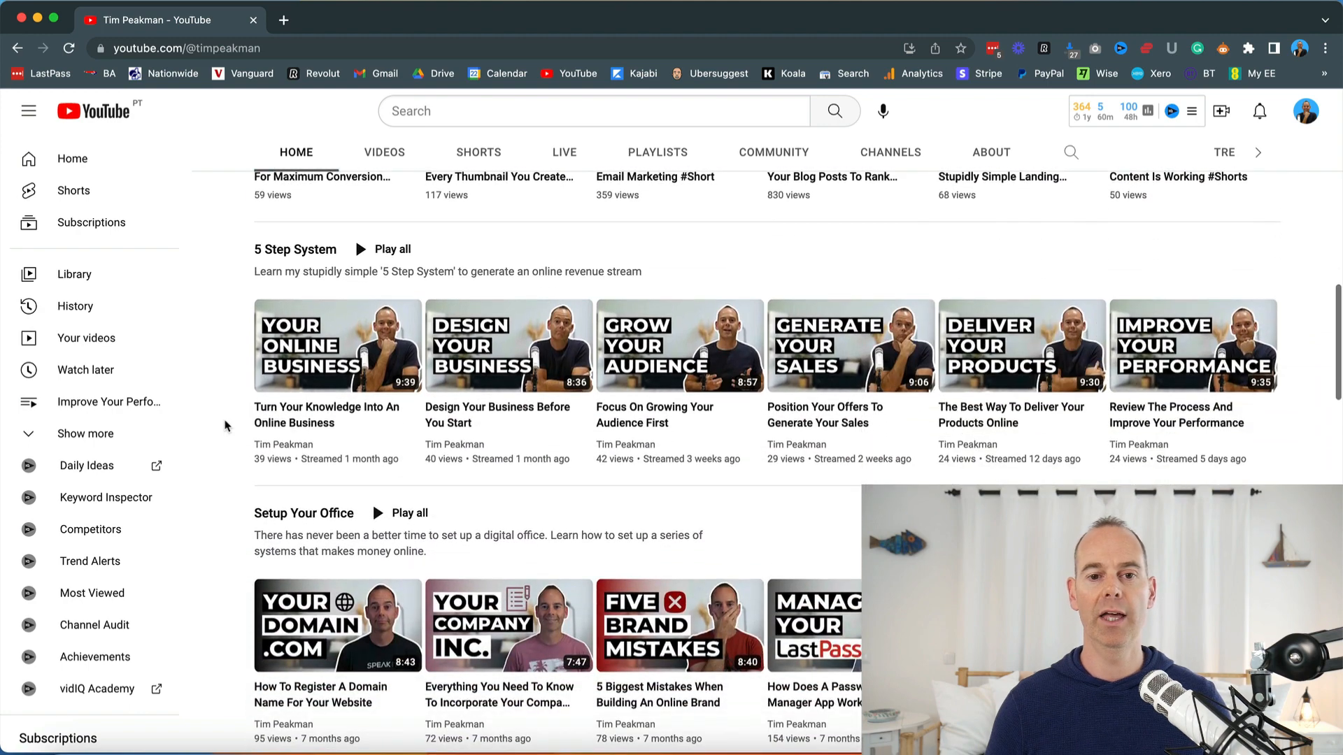
scroll(down, 3)
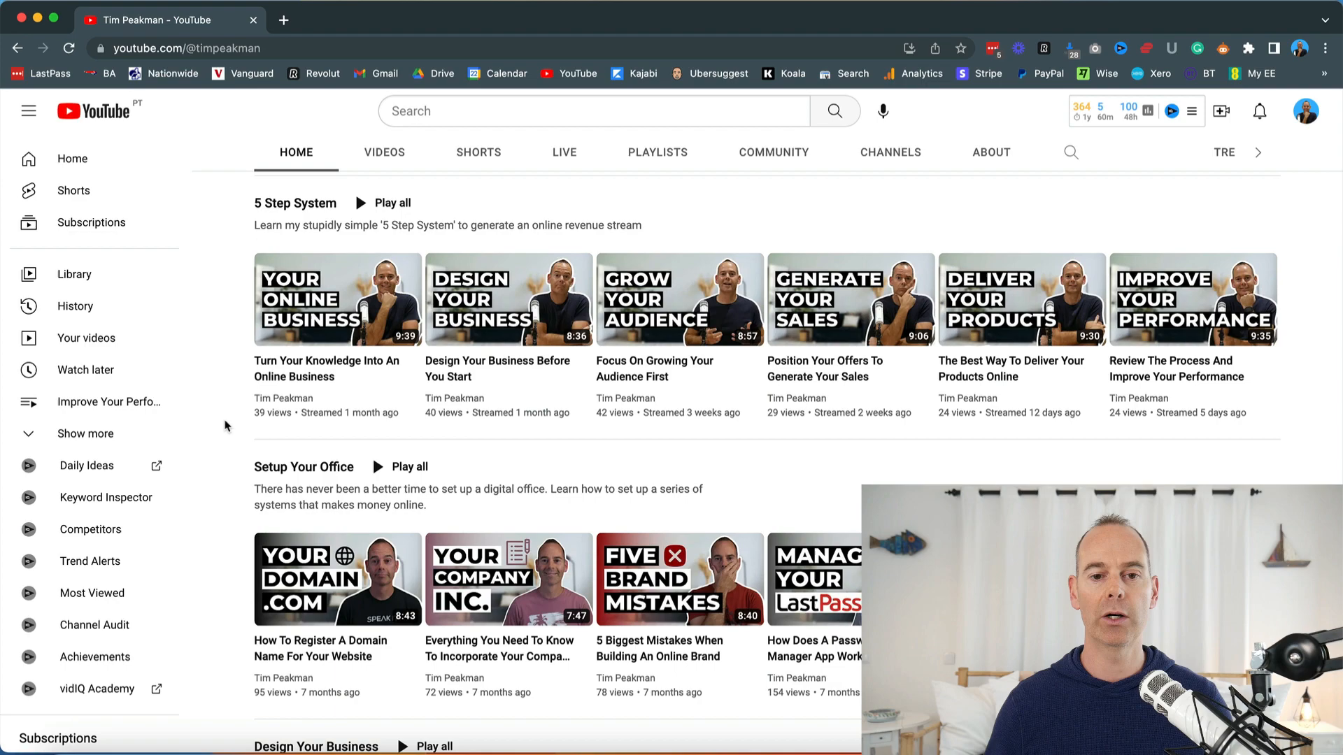
scroll(down, 3)
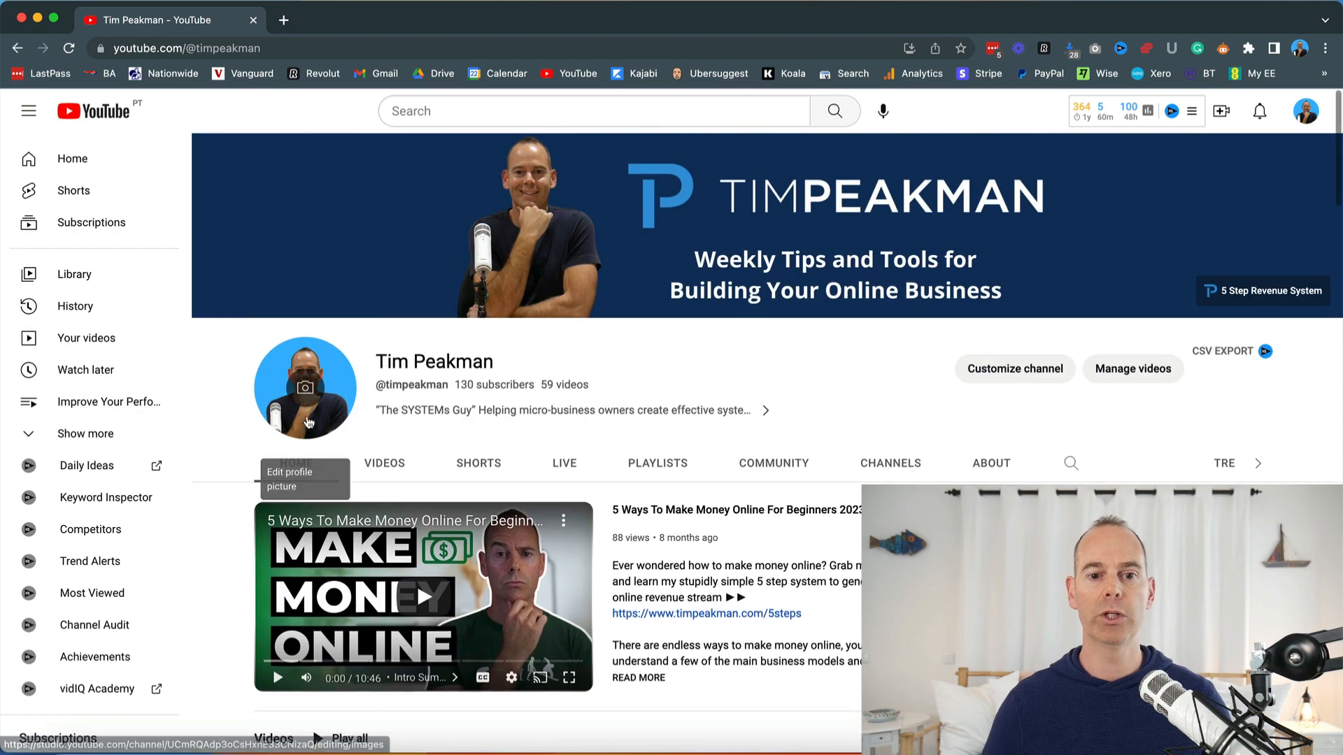
- Browse the channel's full Videos list, then move on to its Shorts
click(384, 463)
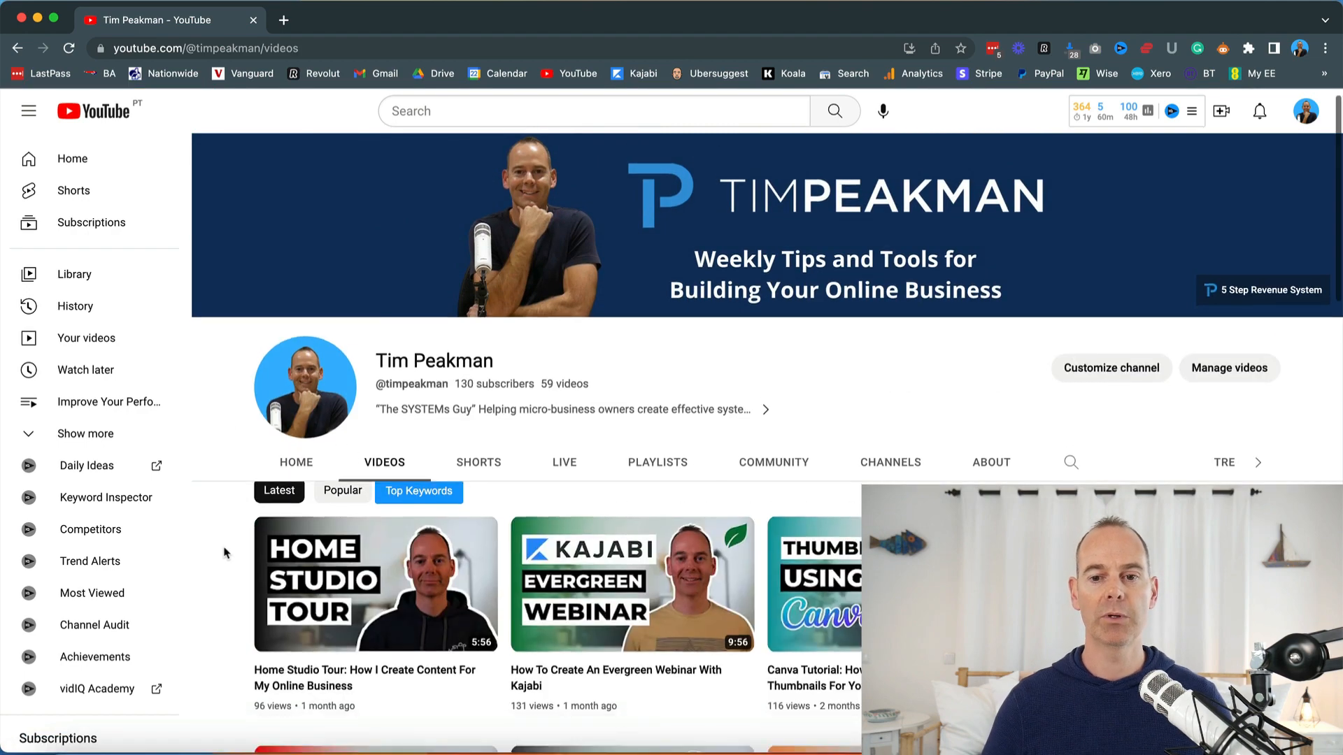
scroll(down, 3)
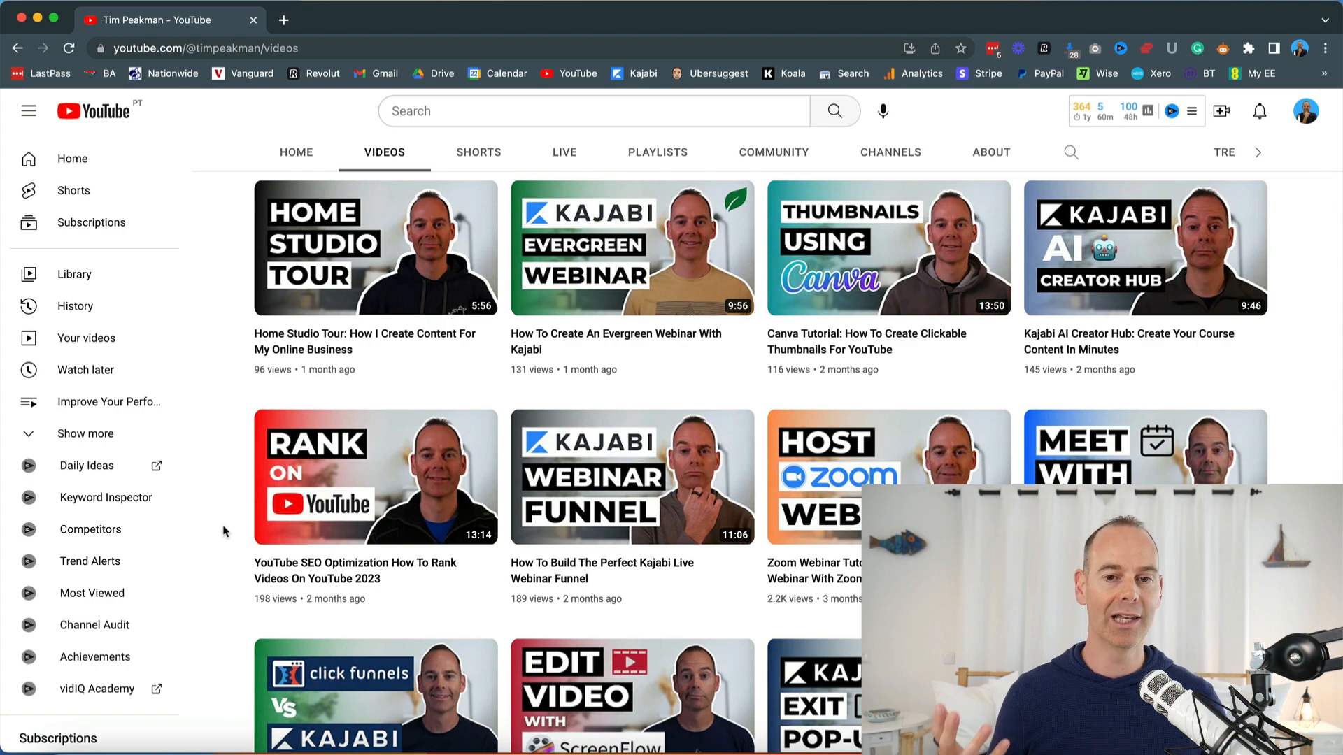
scroll(down, 3)
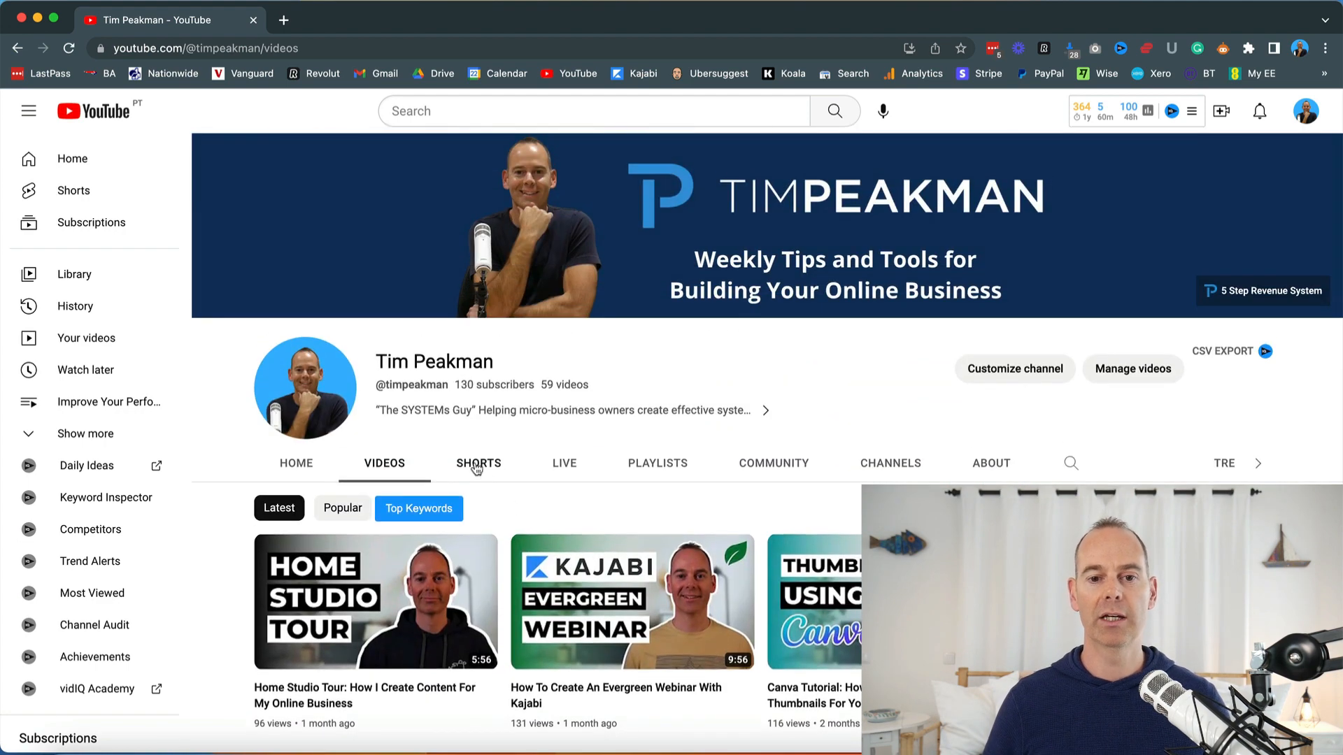
click(563, 463)
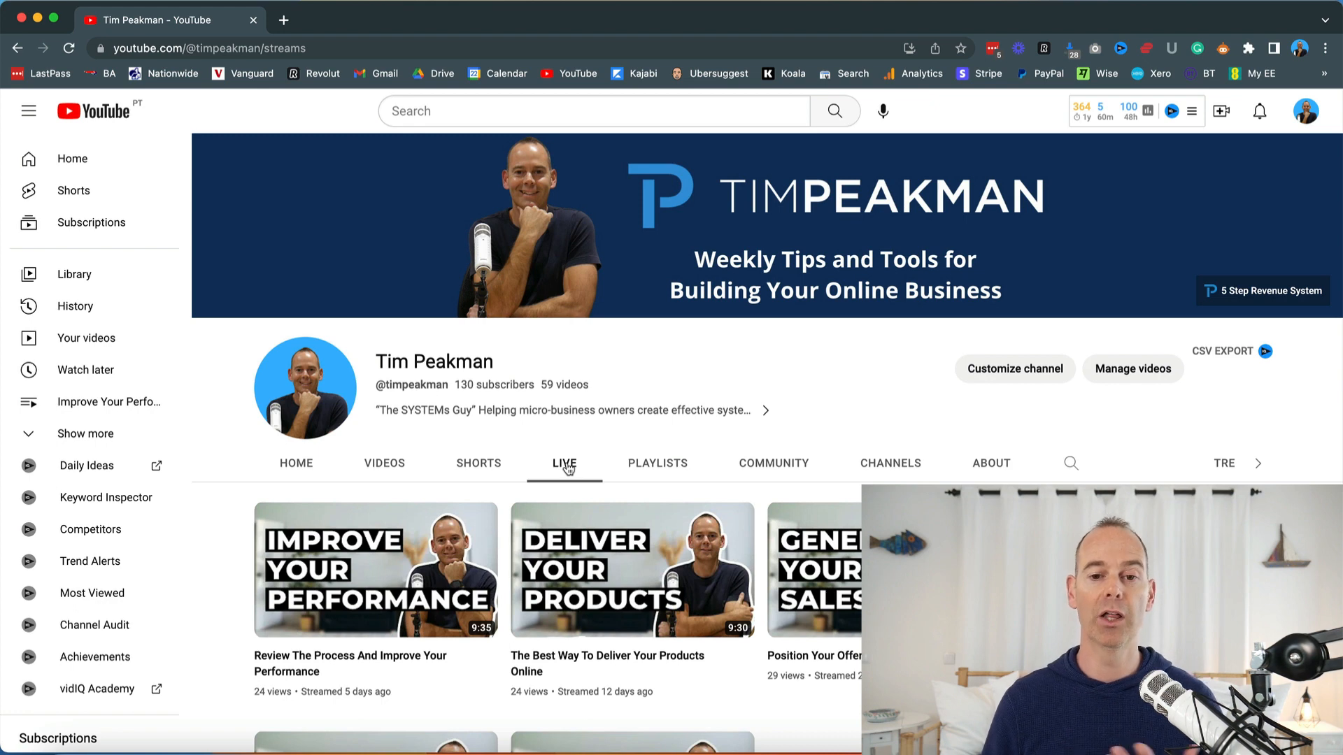
- Review the channel's Playlists and scroll through its Community posts
click(658, 463)
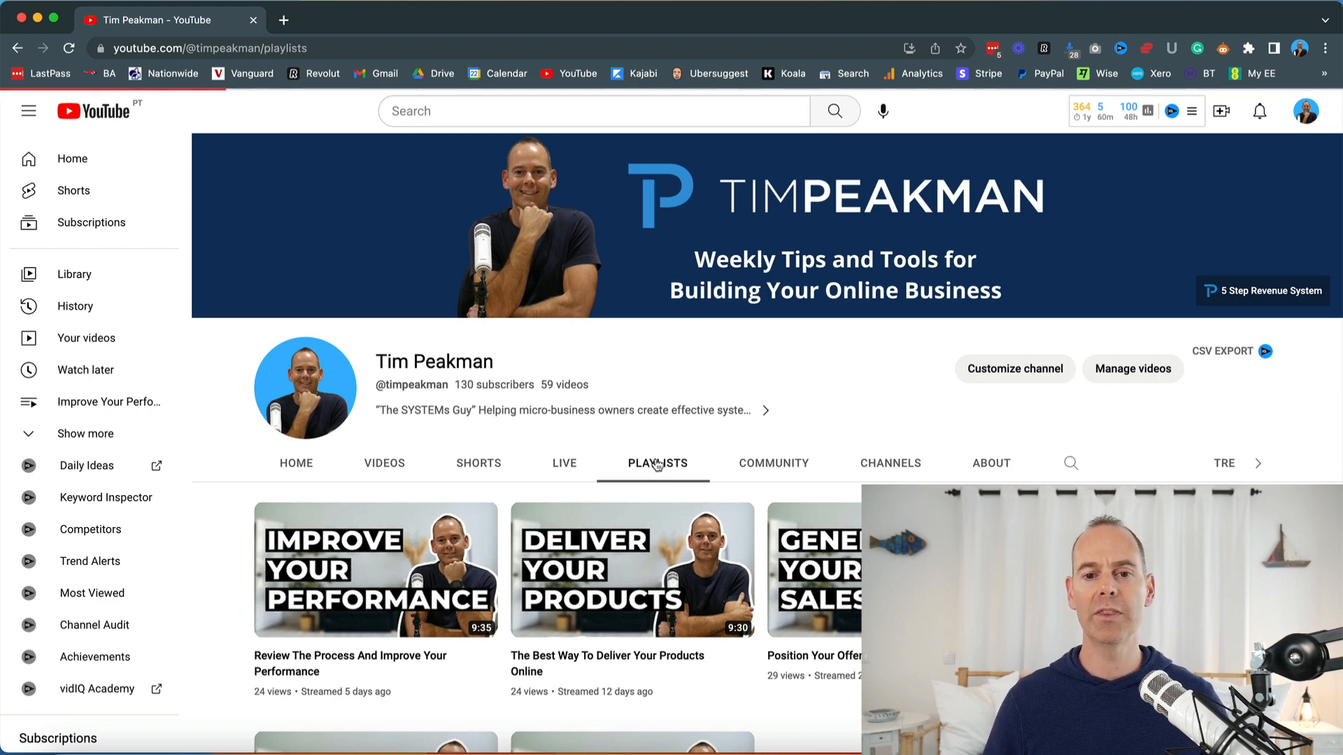
click(658, 463)
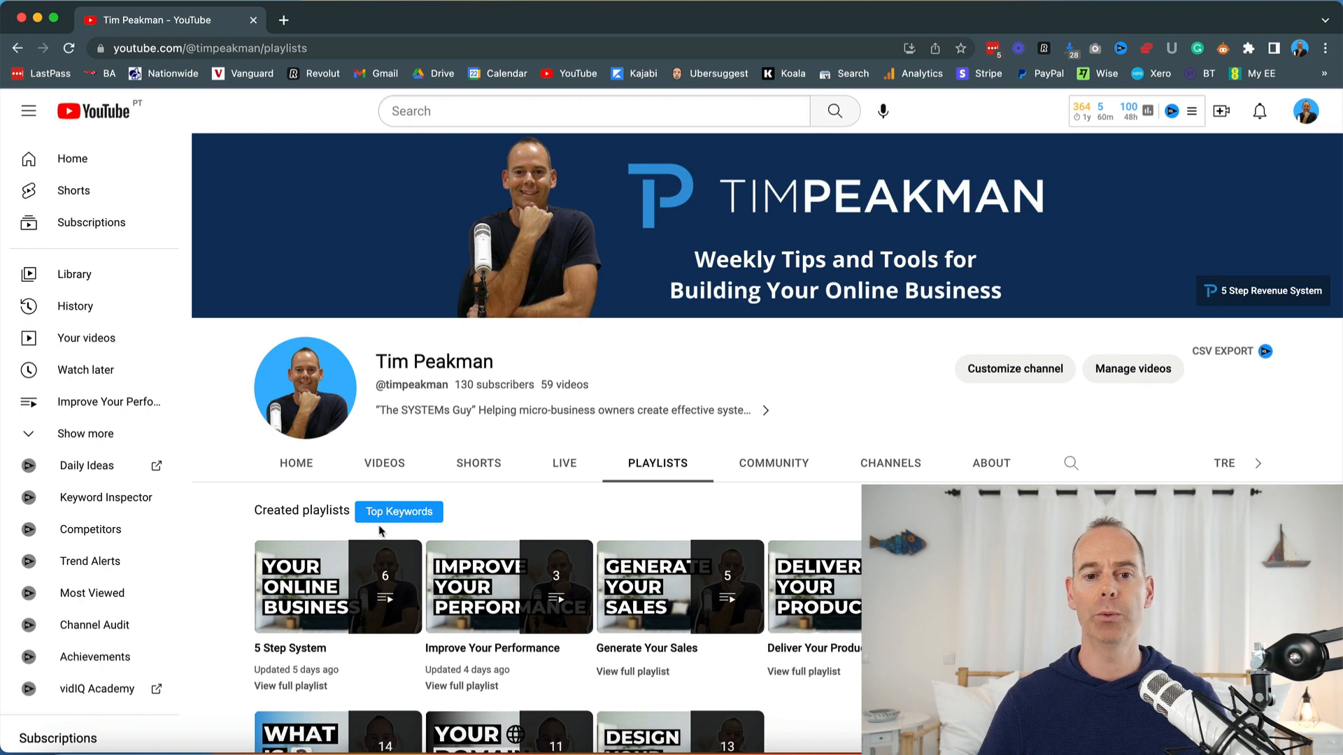
scroll(down, 3)
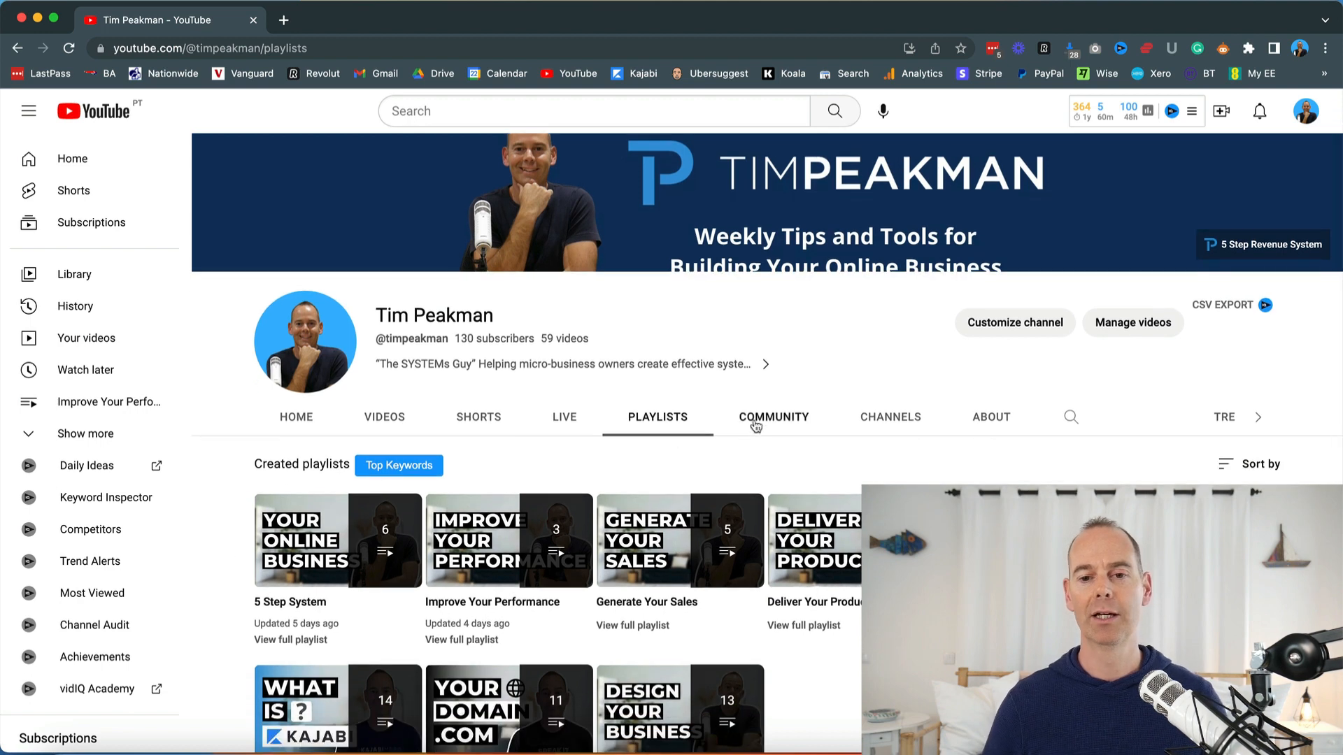
click(772, 417)
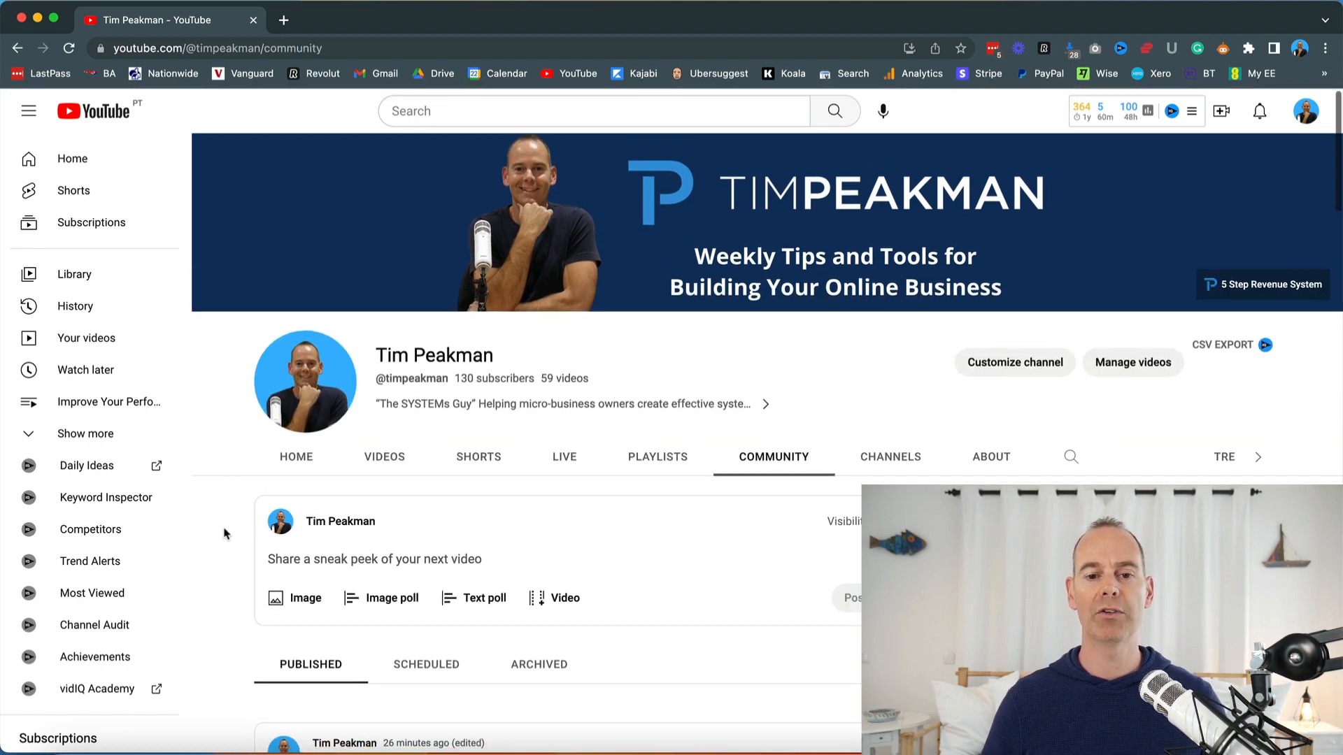
scroll(down, 3)
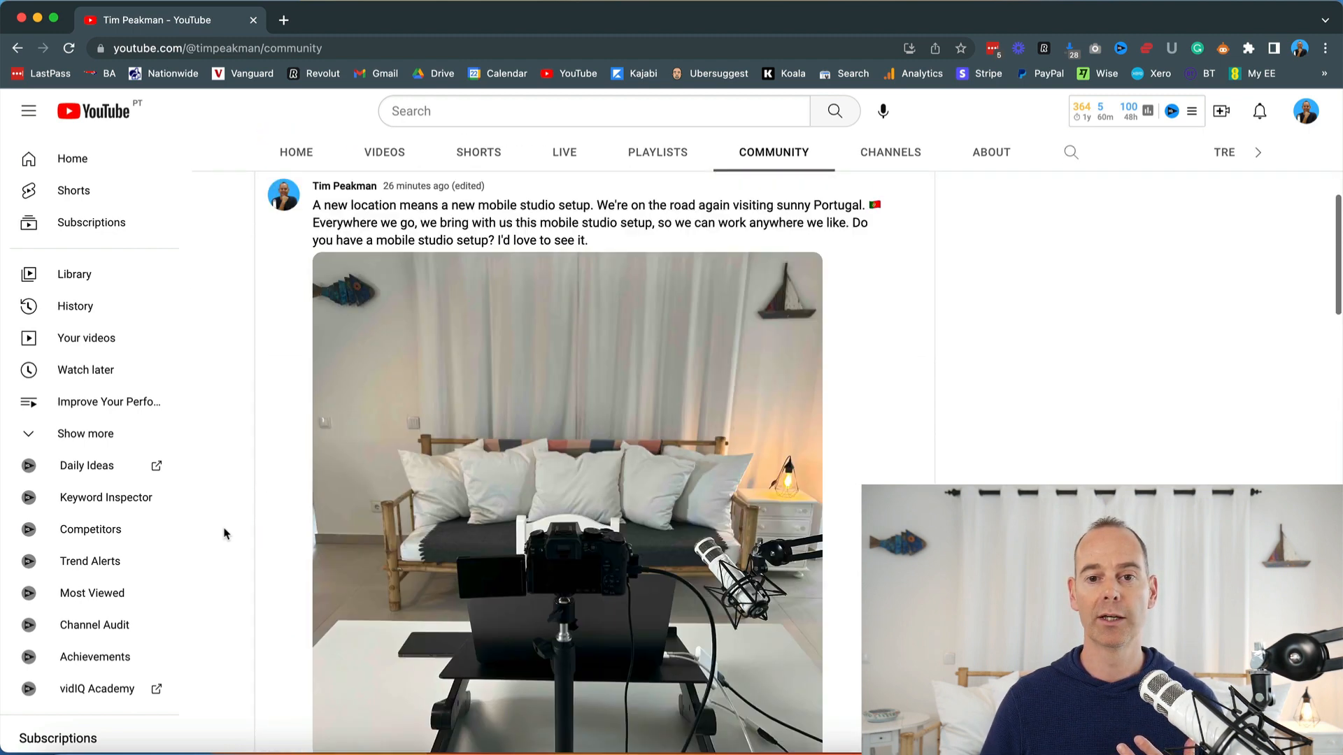
scroll(up, 3)
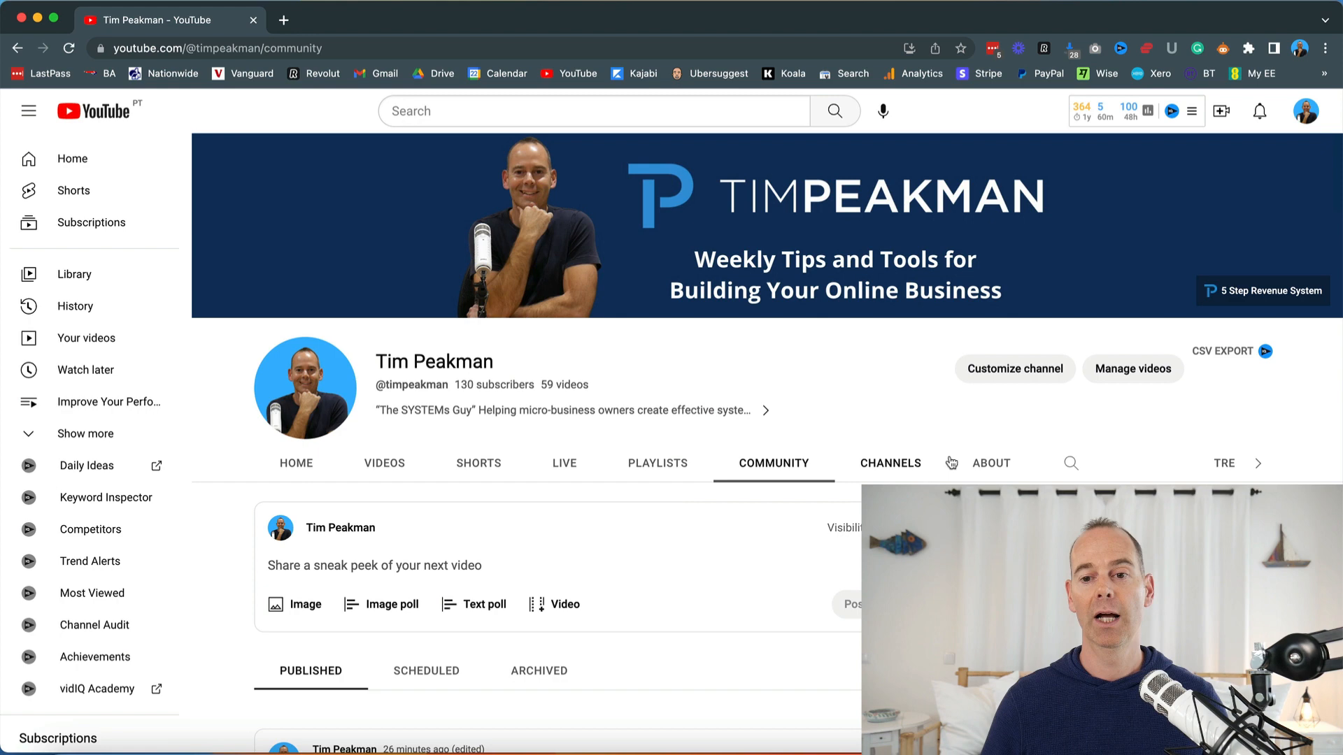
- View the channel's About description and return to the Videos list
click(990, 463)
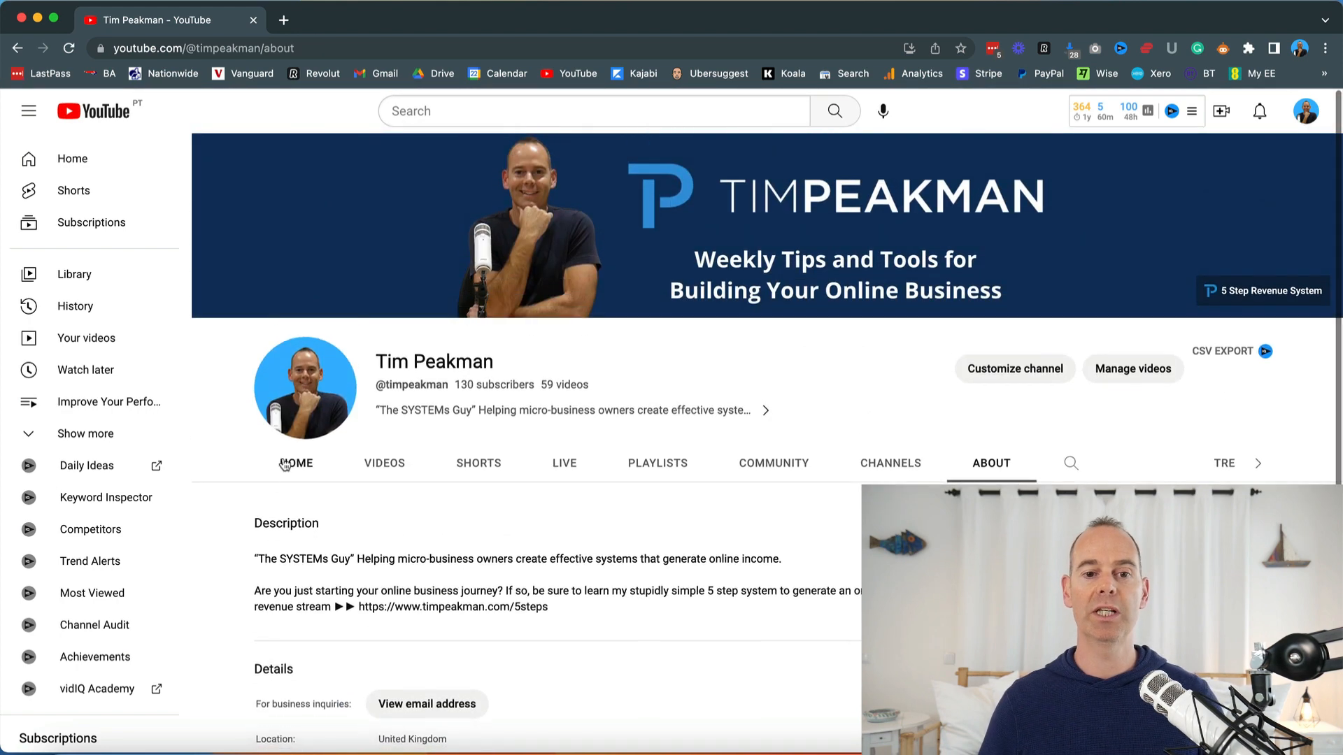
click(383, 463)
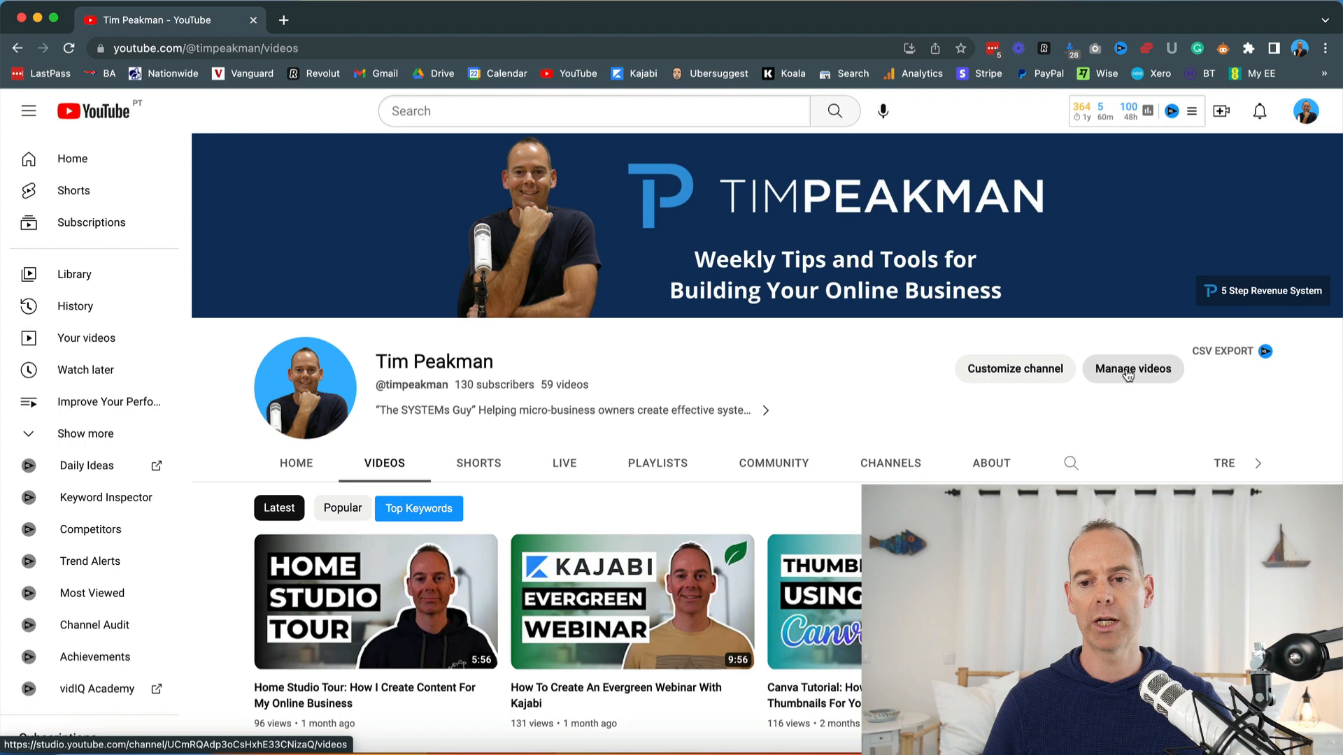
- Go into YouTube Studio and open the channel analytics in advanced mode for the last 28 days
click(1131, 368)
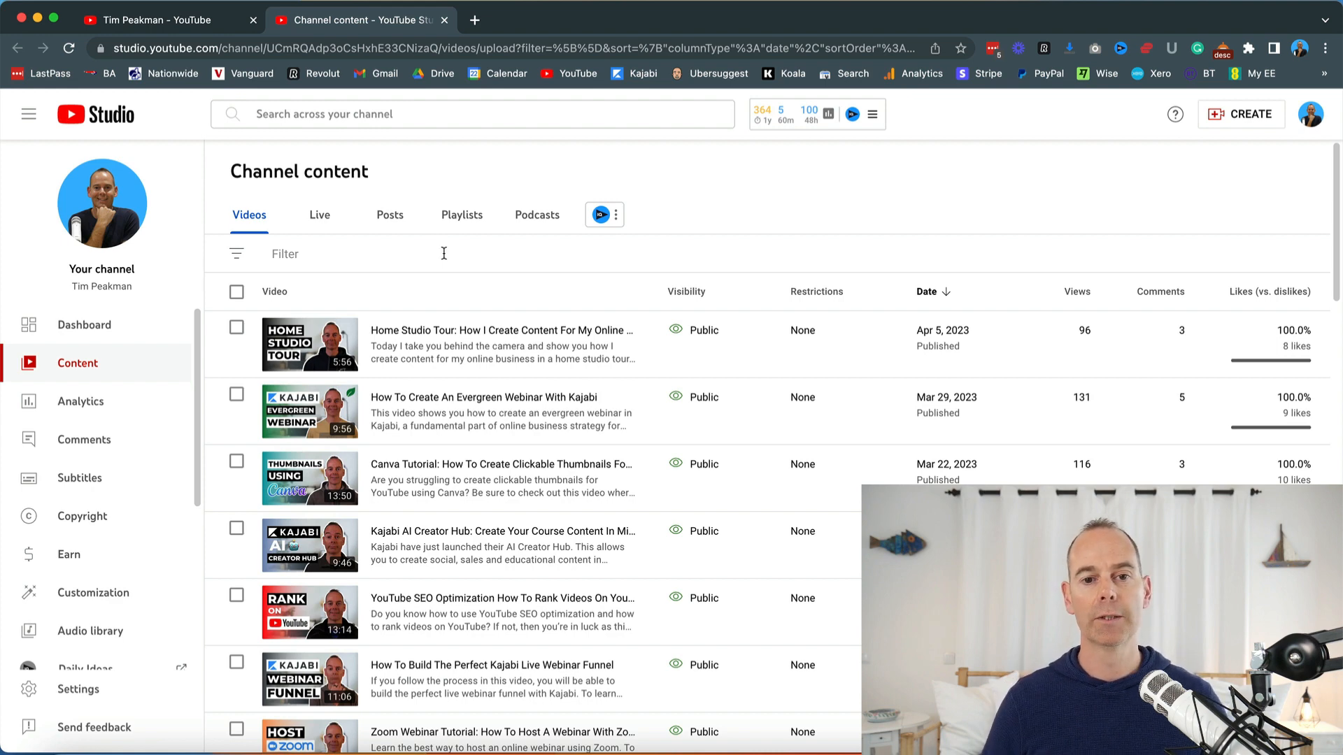
click(80, 402)
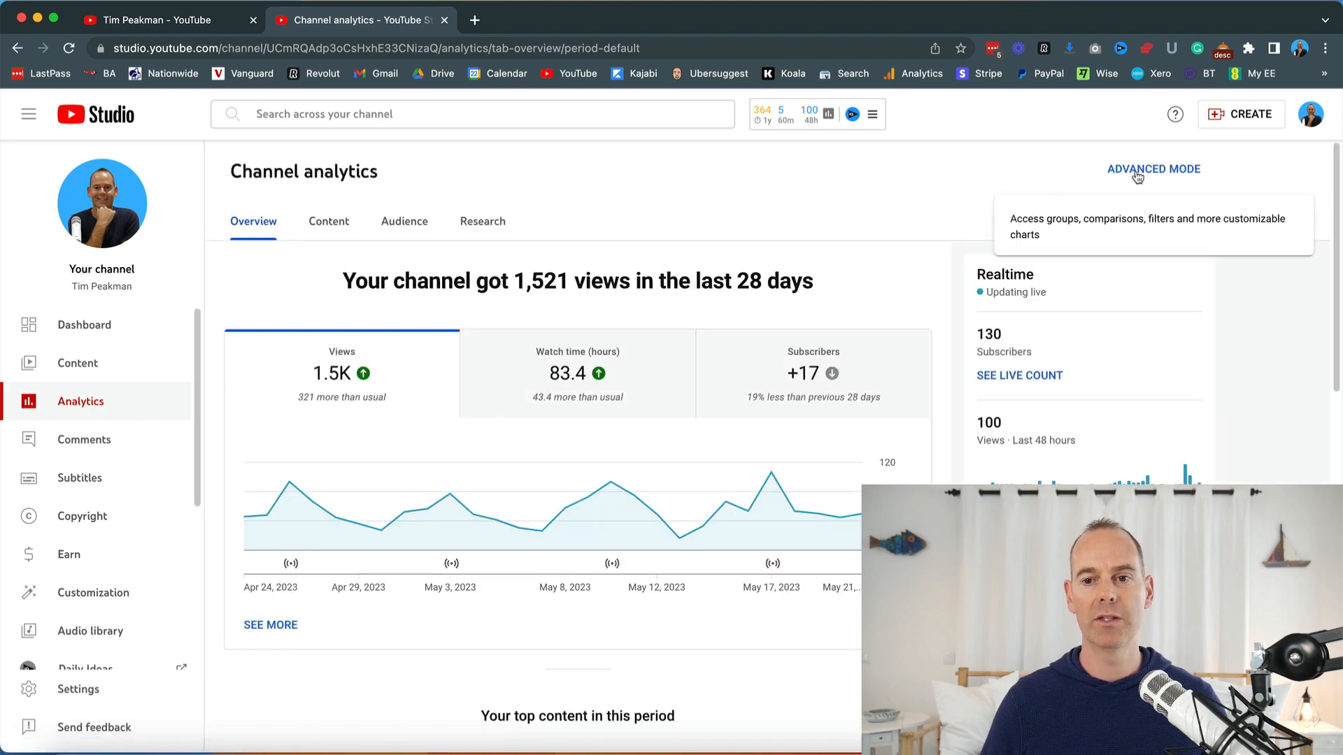
click(1152, 170)
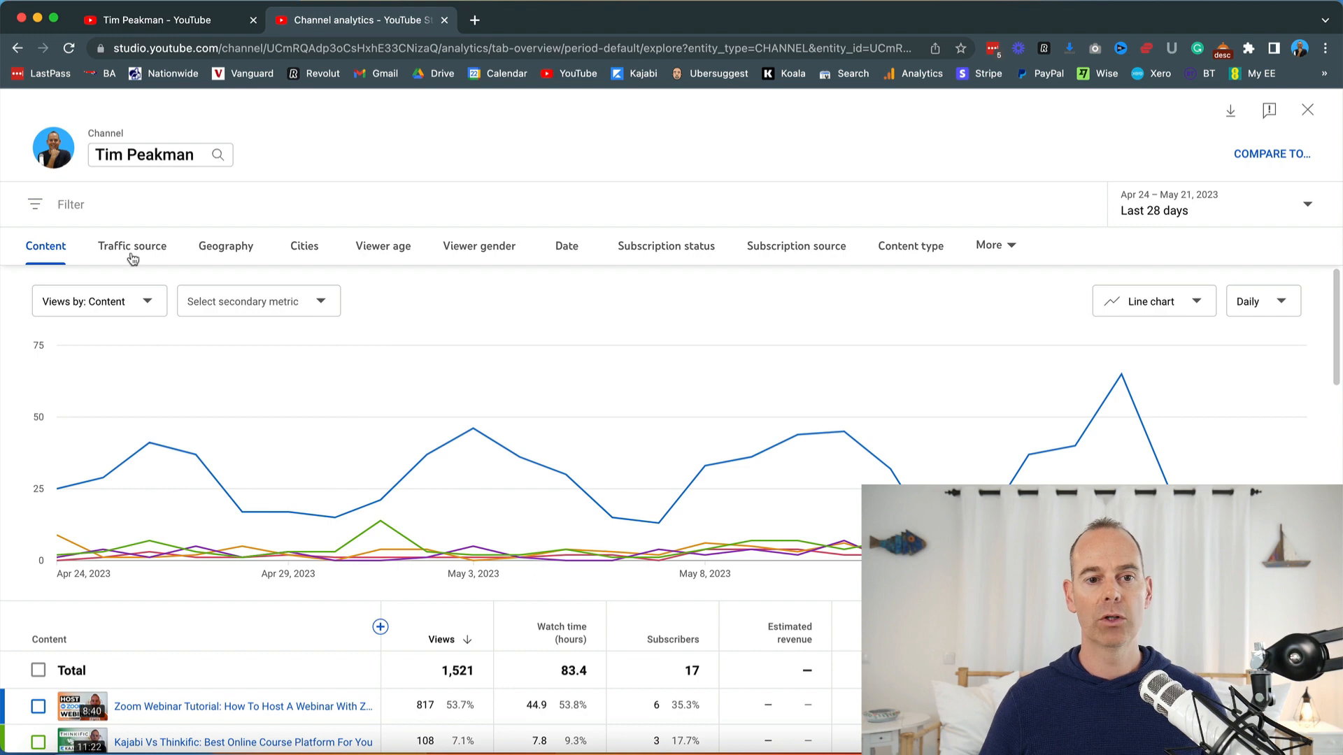
- Break the last 28 days of views down by traffic source, with YouTube search leading at 72.0%
click(132, 246)
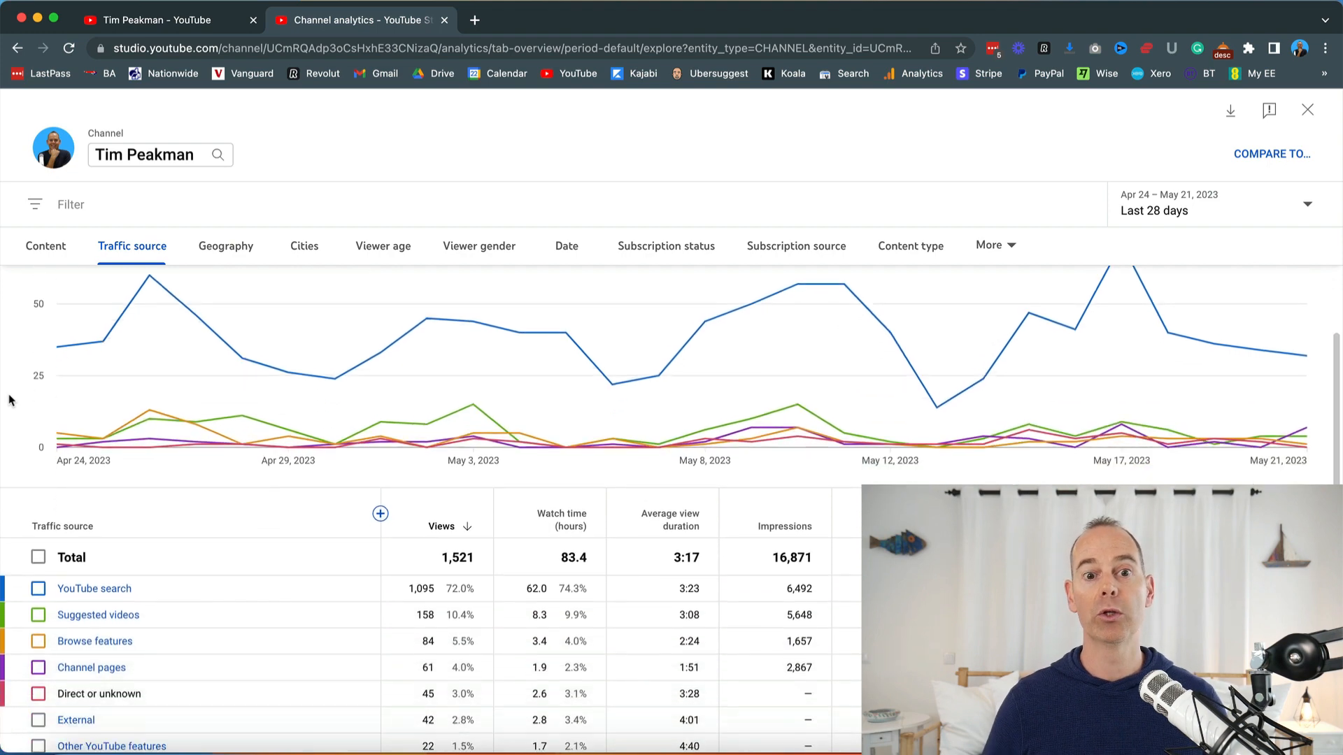
scroll(down, 3)
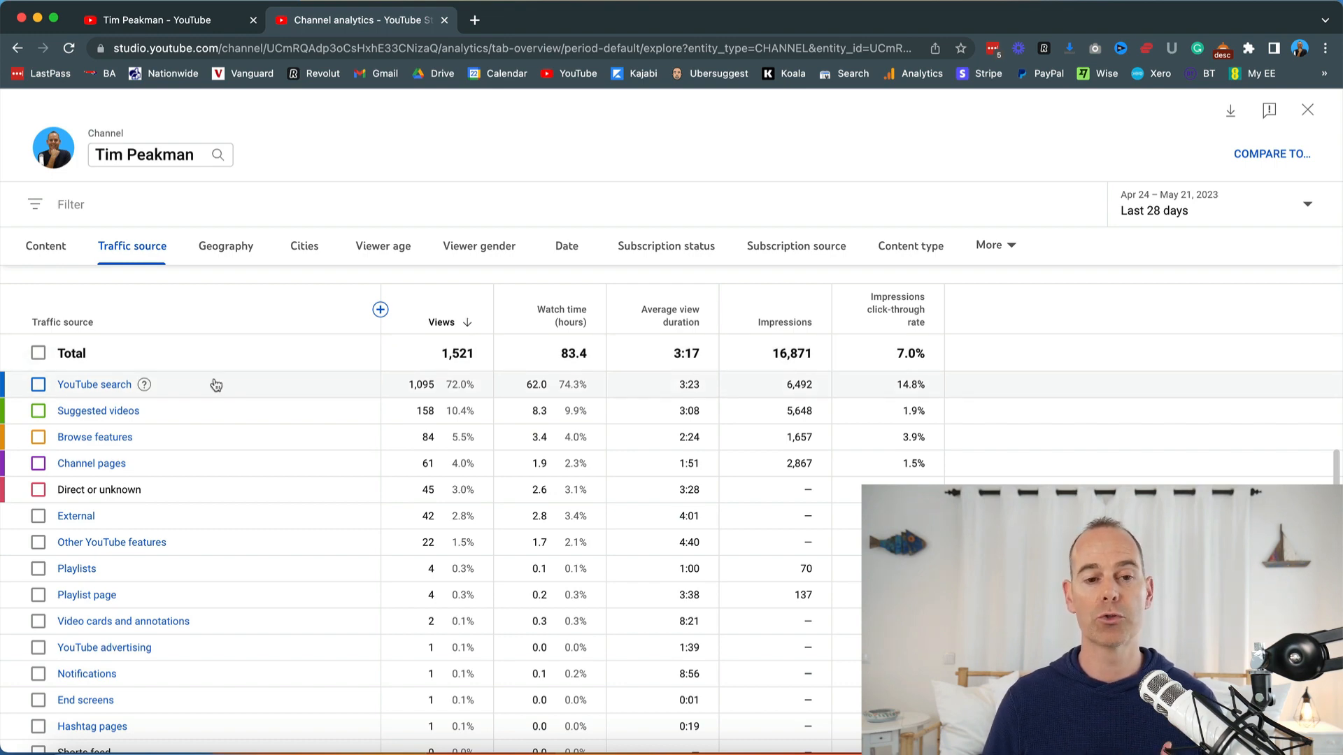
mouse_move(201, 415)
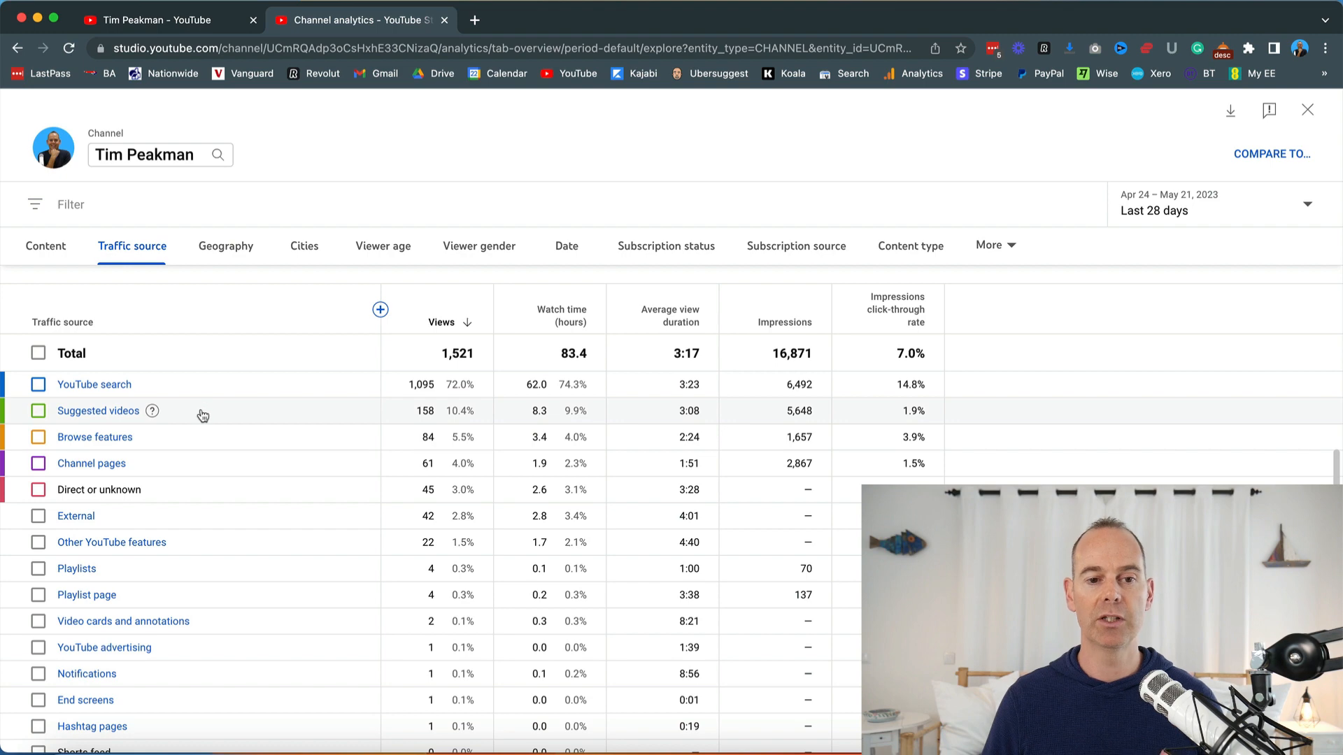
mouse_move(212, 438)
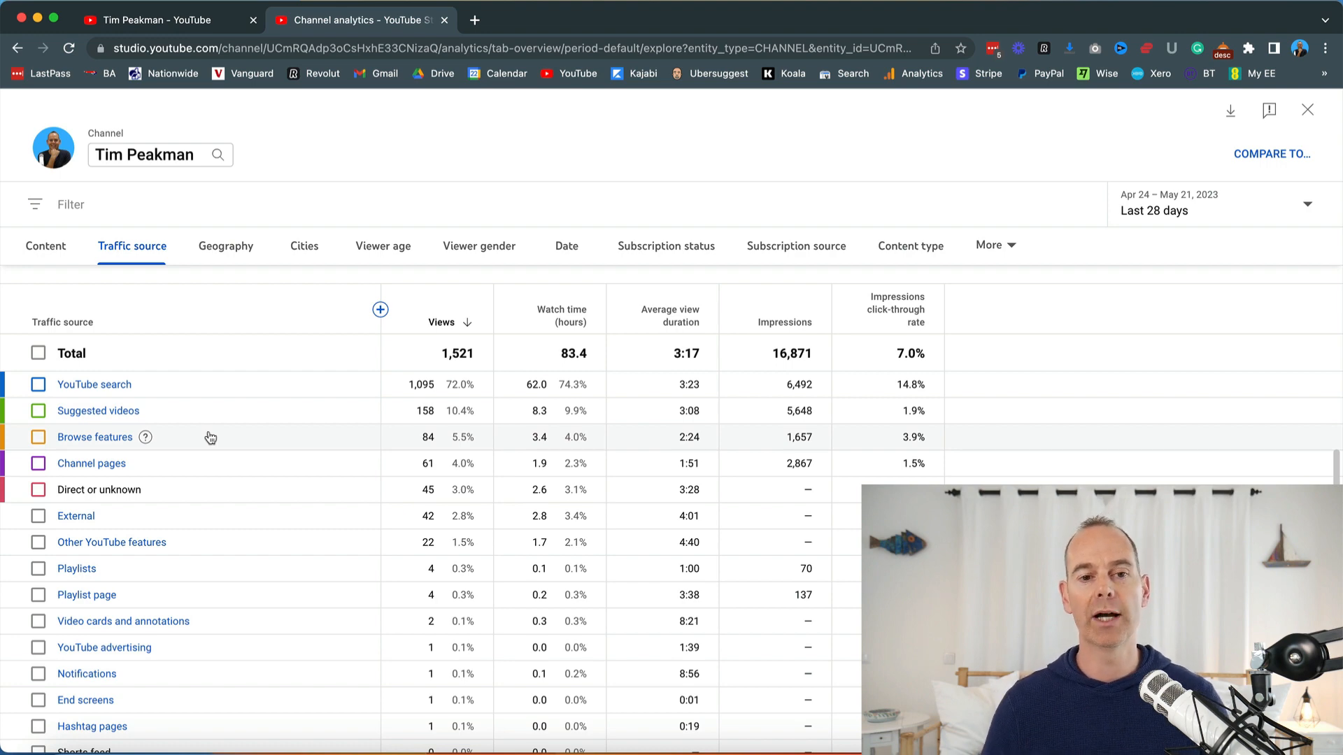
mouse_move(94, 384)
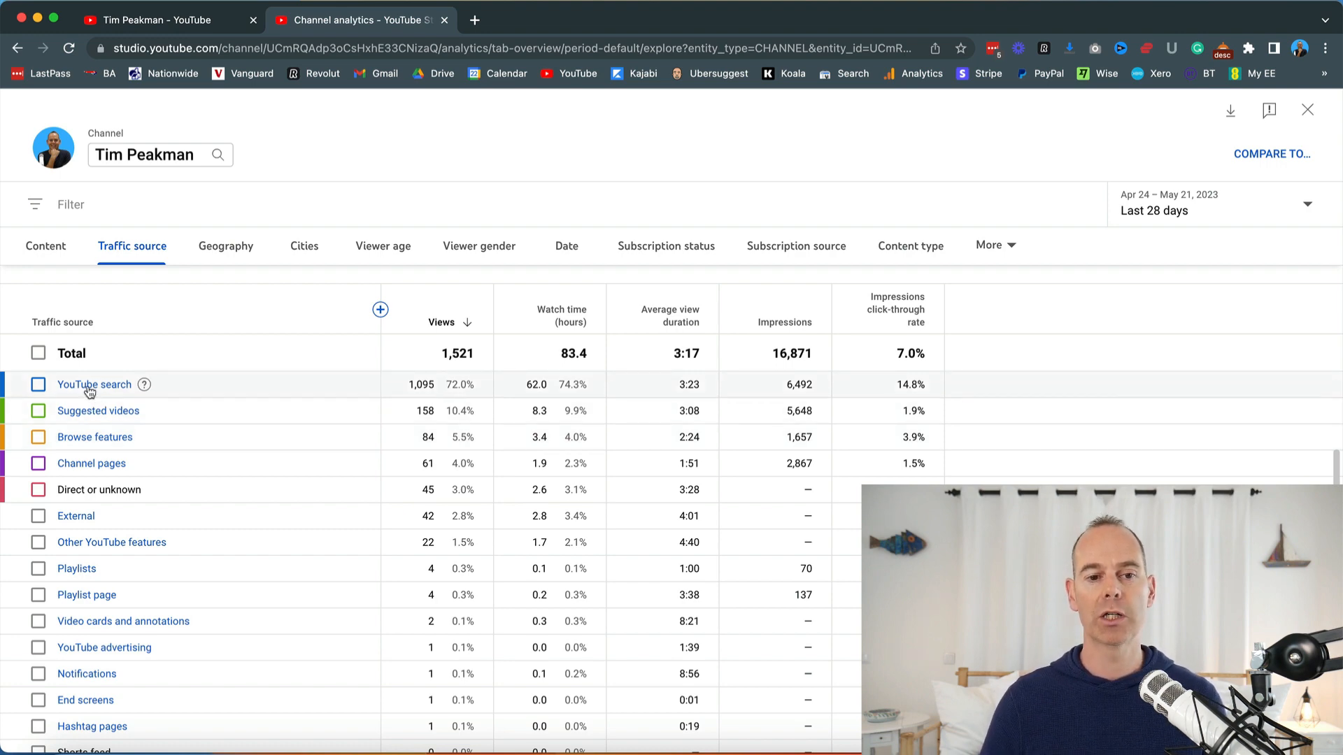
- Drill into YouTube search terms and widen the report to the last 365 days
click(94, 384)
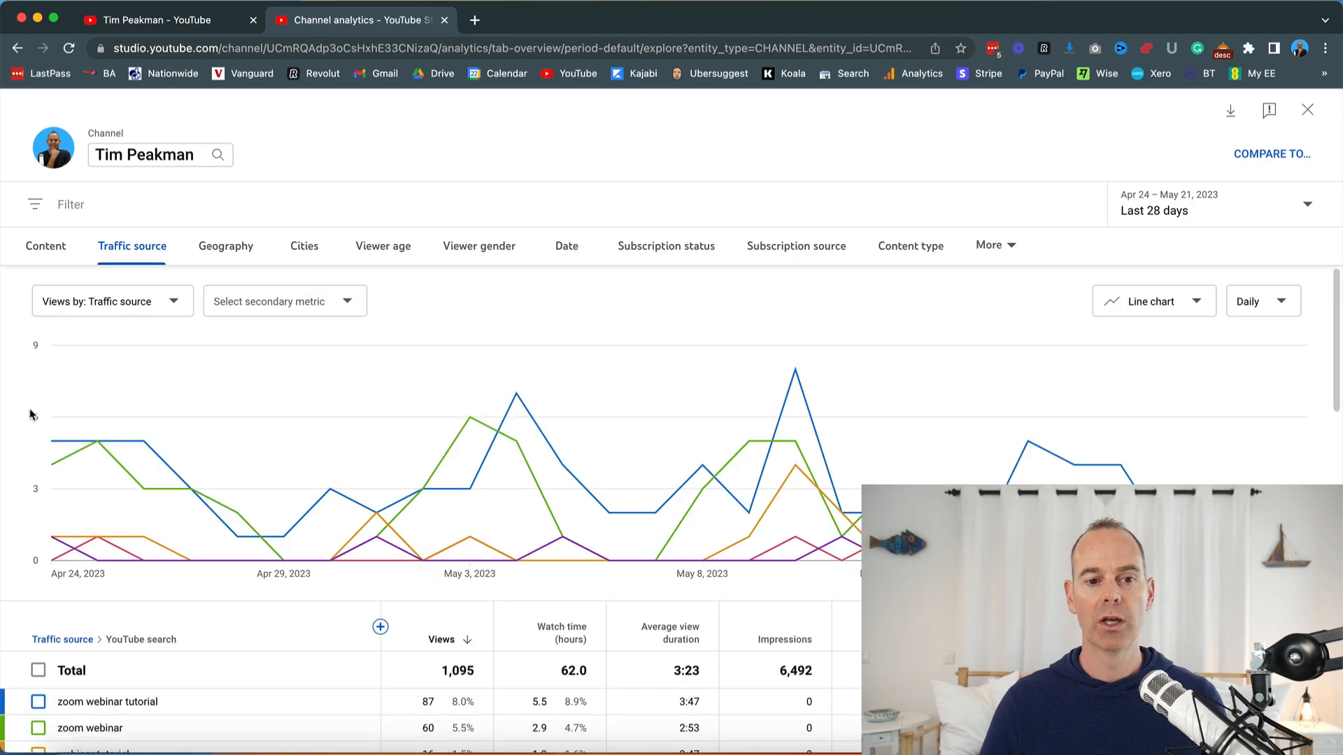
click(1207, 205)
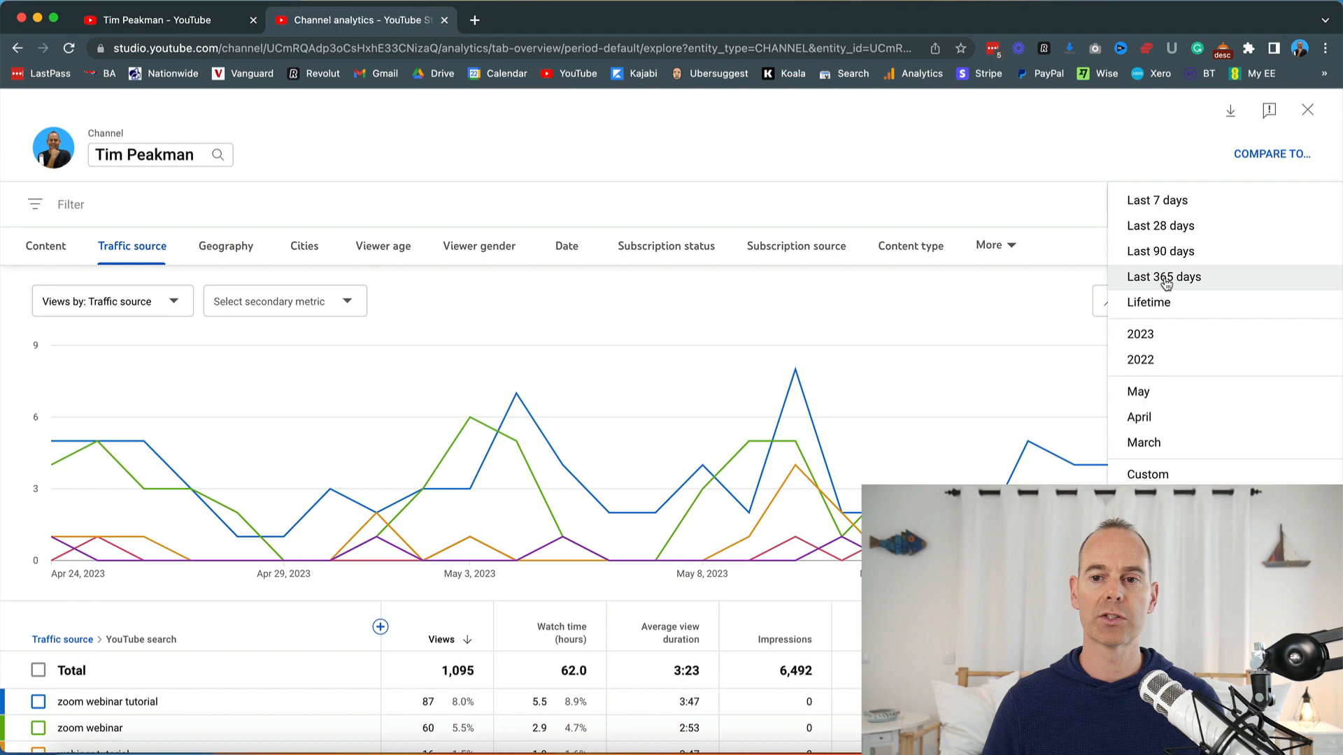
click(1163, 277)
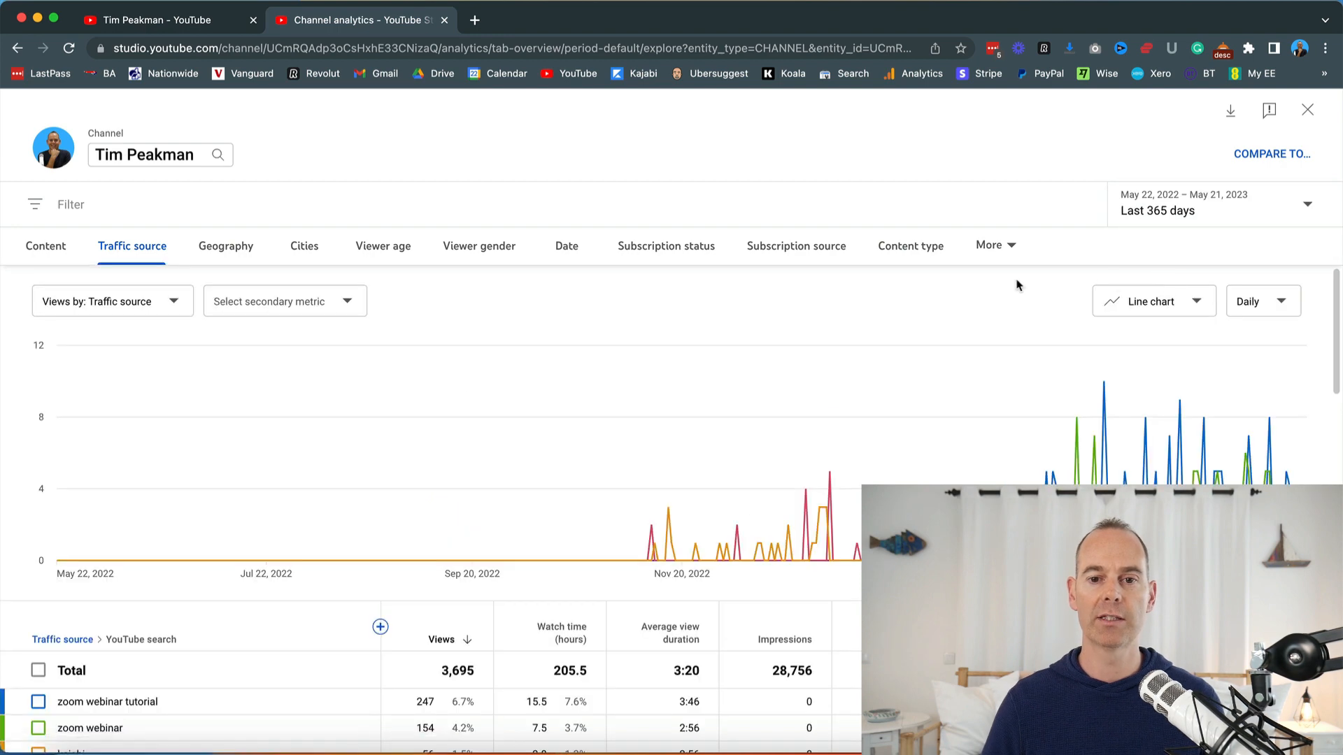
- Chart only the combined total views instead of separate search-term lines
scroll(down, 3)
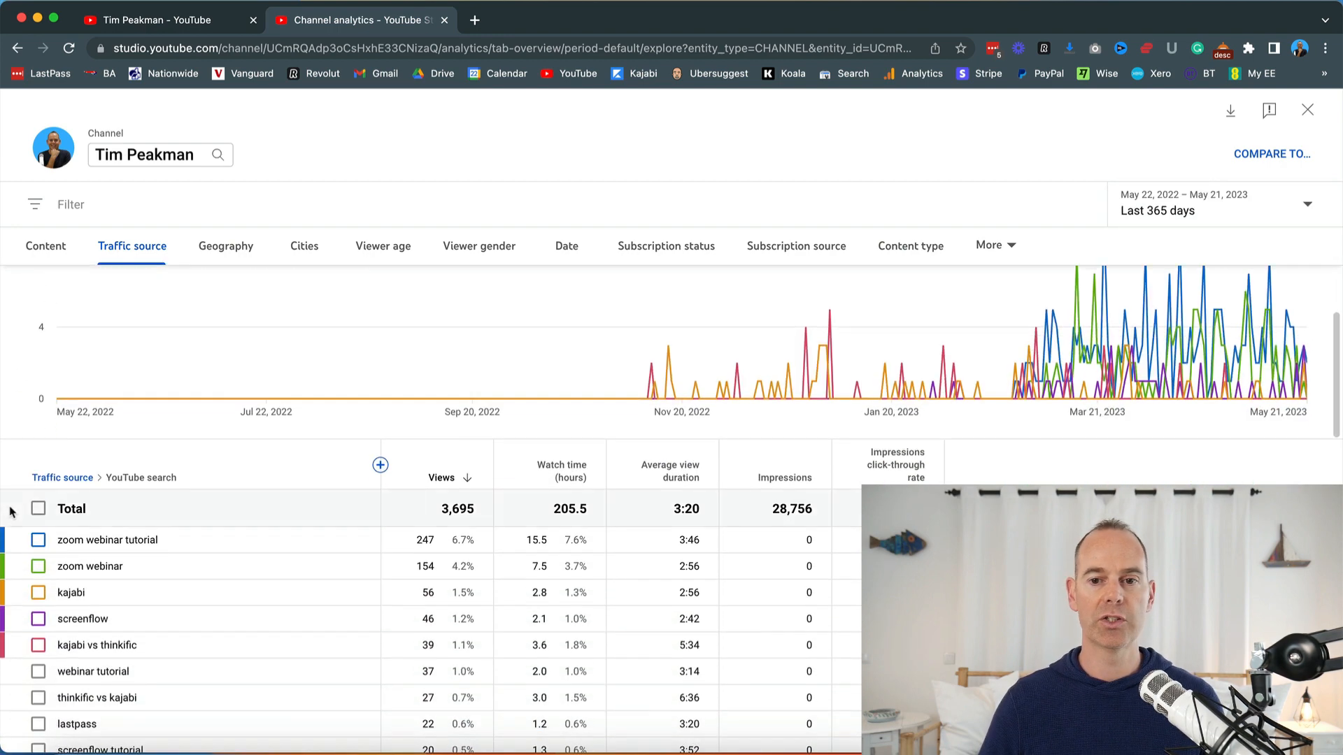
scroll(down, 3)
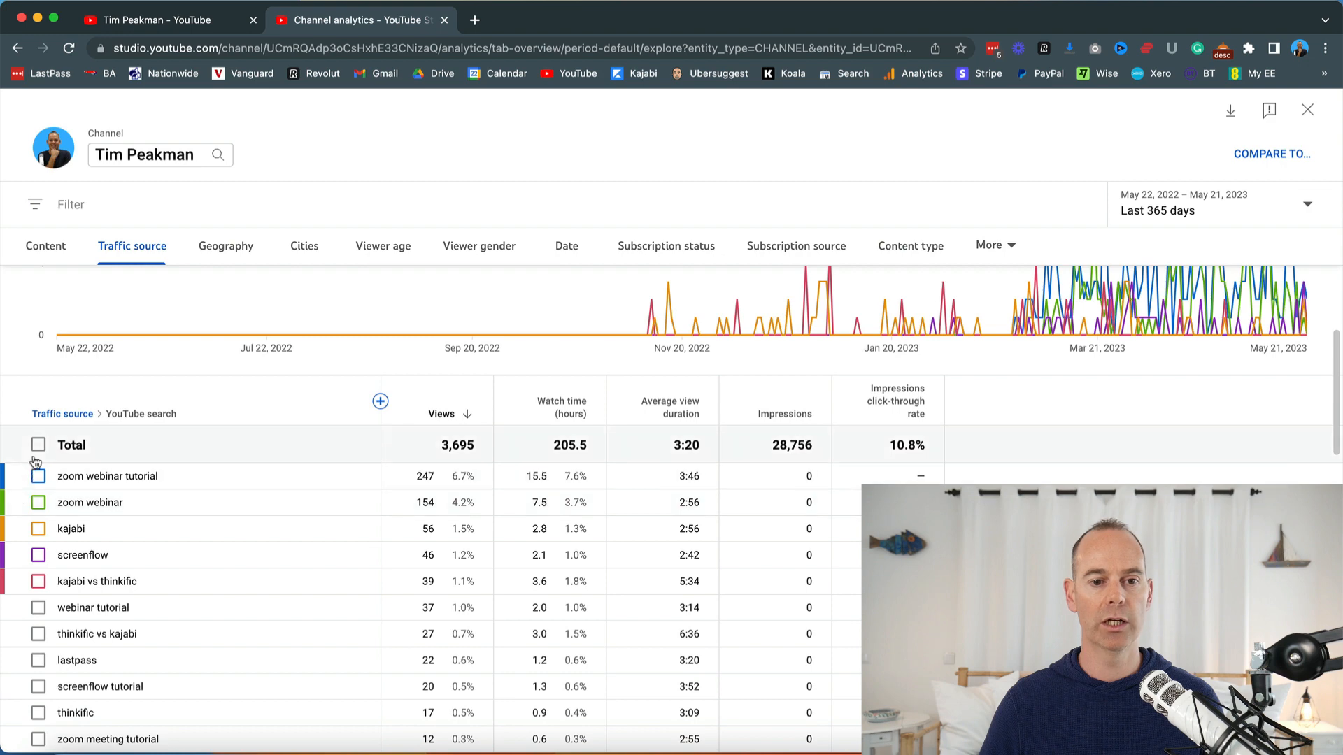
click(37, 444)
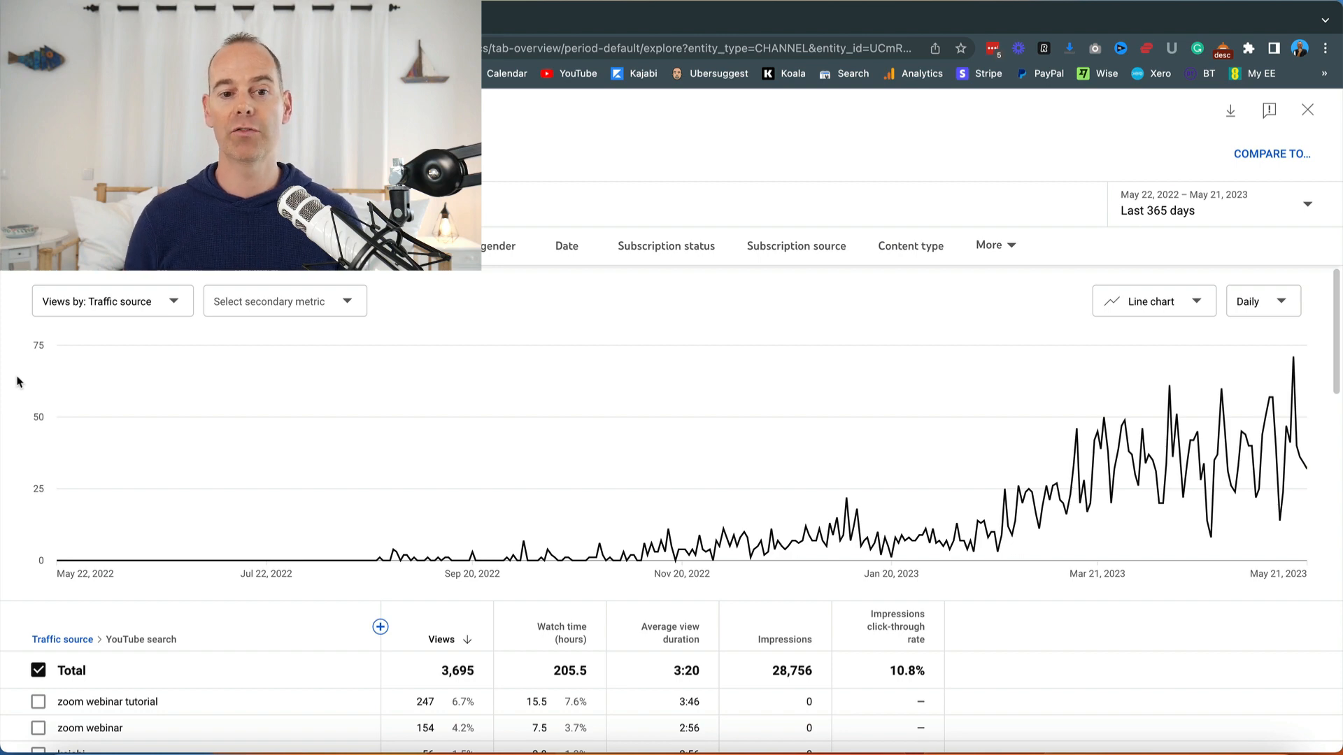
- Scroll through the full list of YouTube search terms driving views
scroll(down, 3)
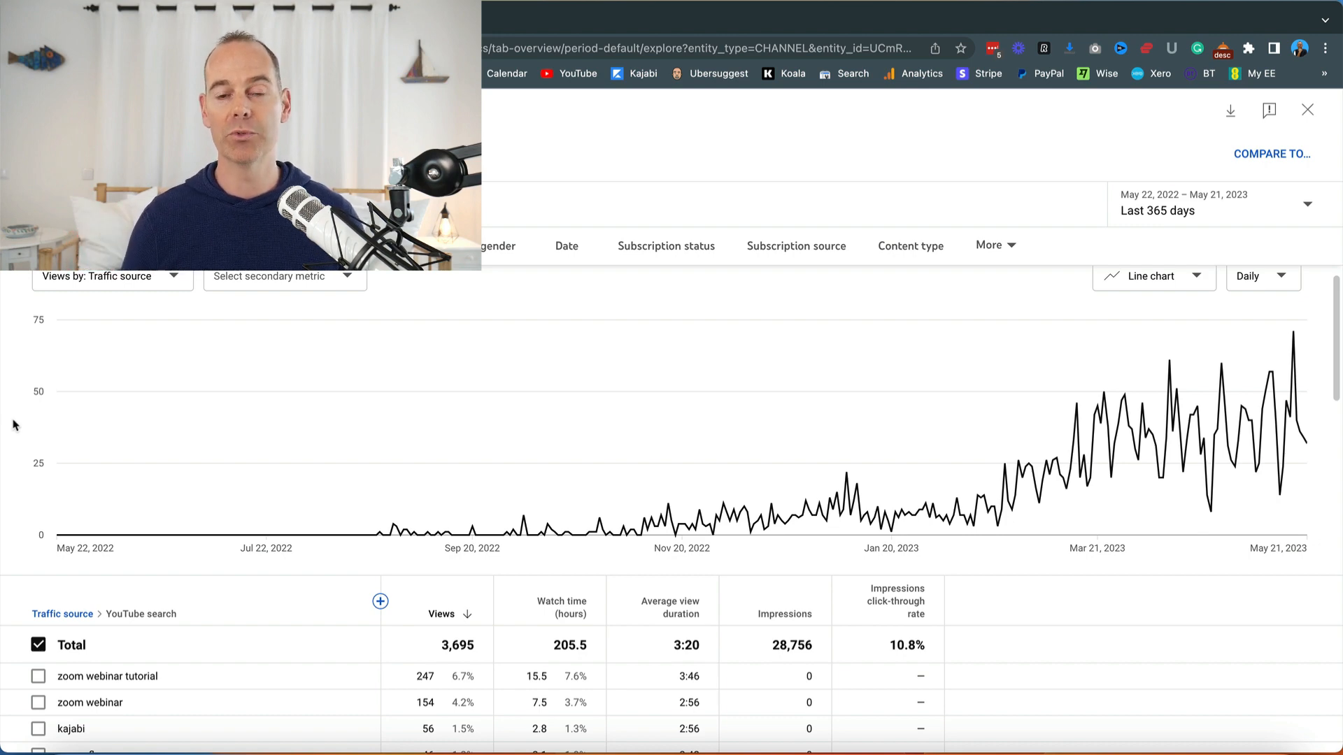
scroll(down, 3)
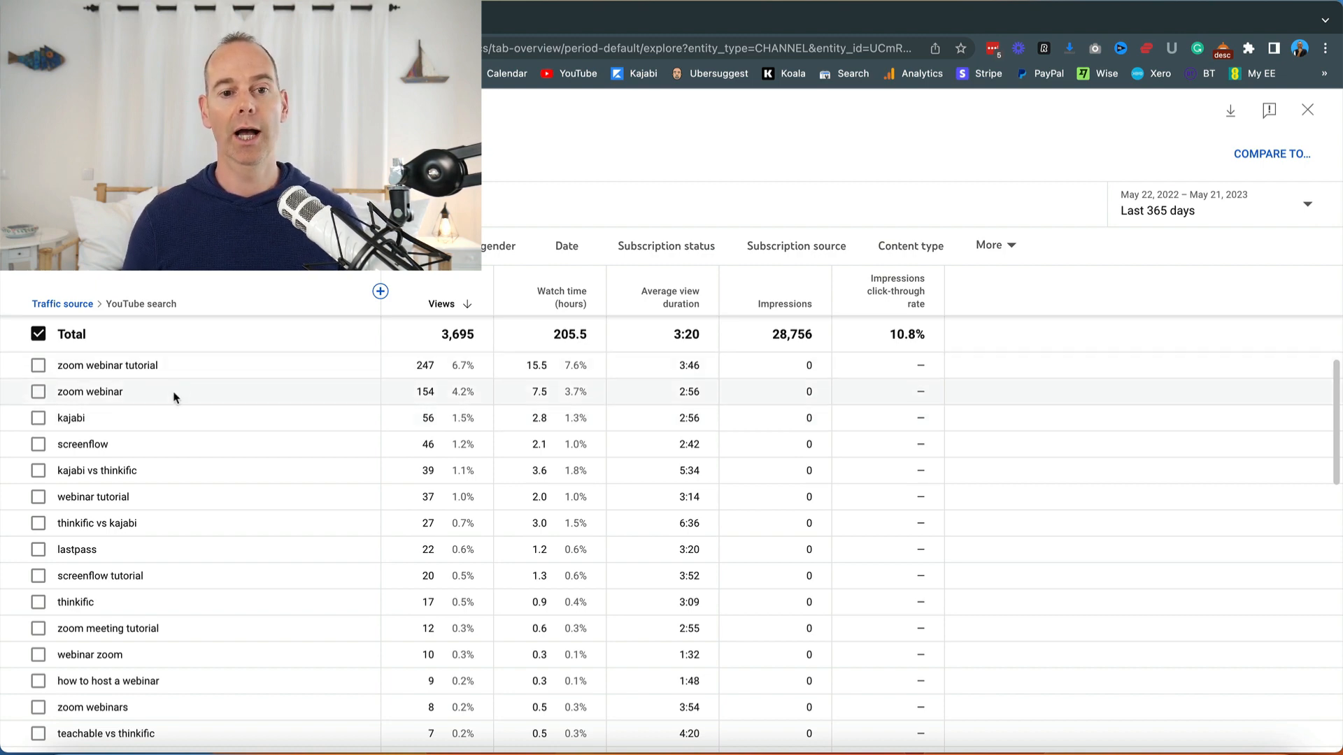
mouse_move(189, 368)
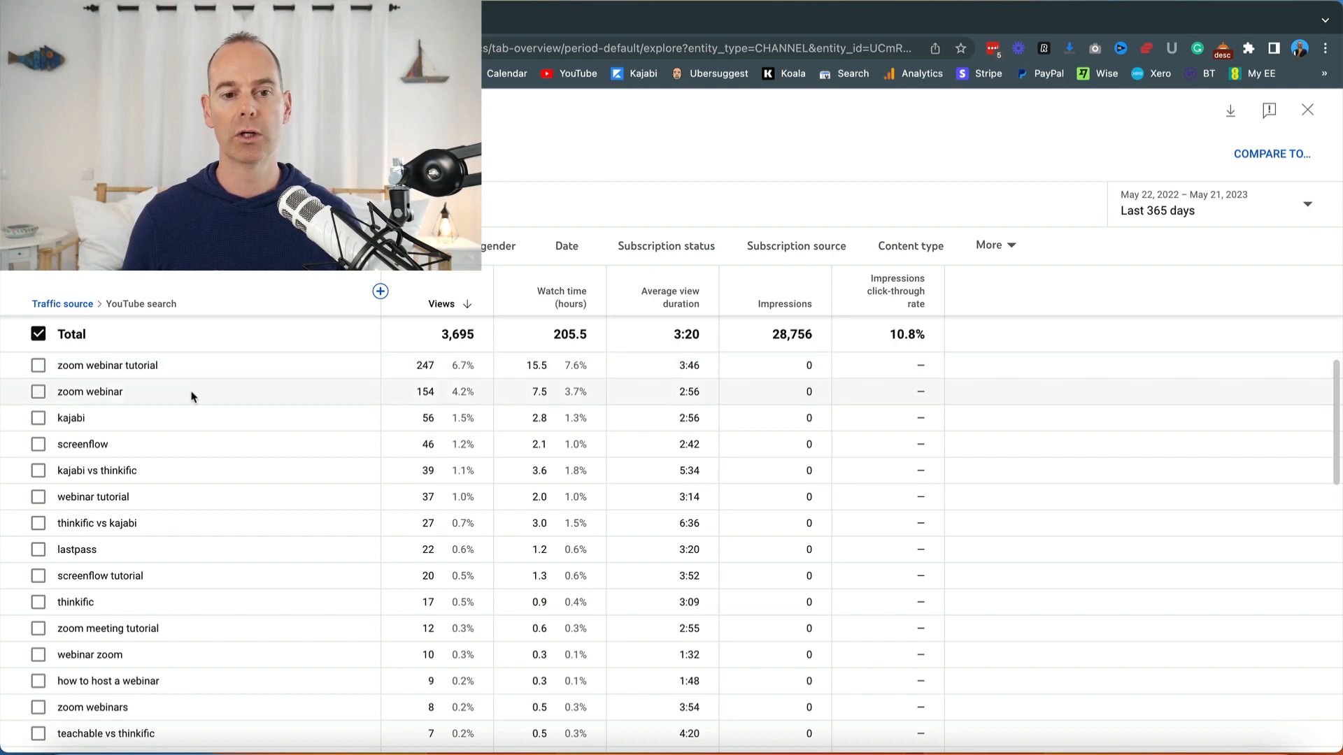
mouse_move(216, 475)
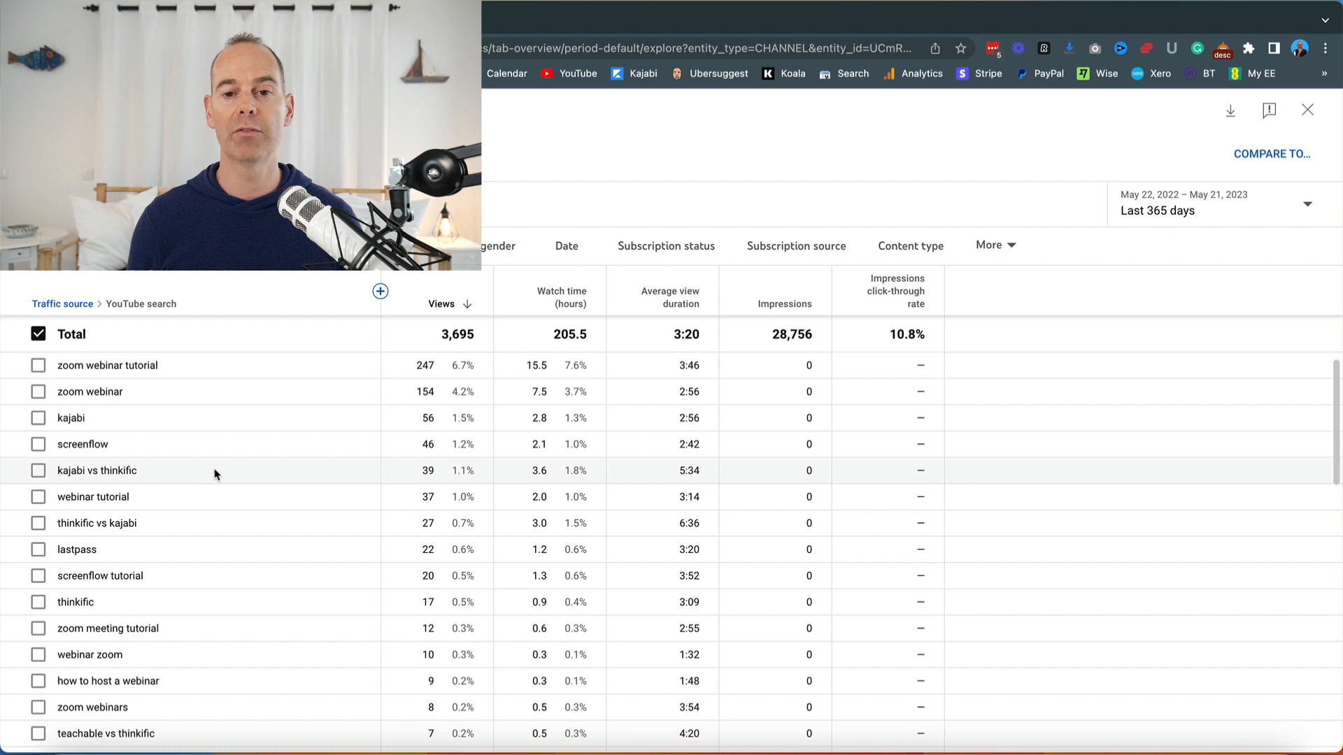
scroll(down, 3)
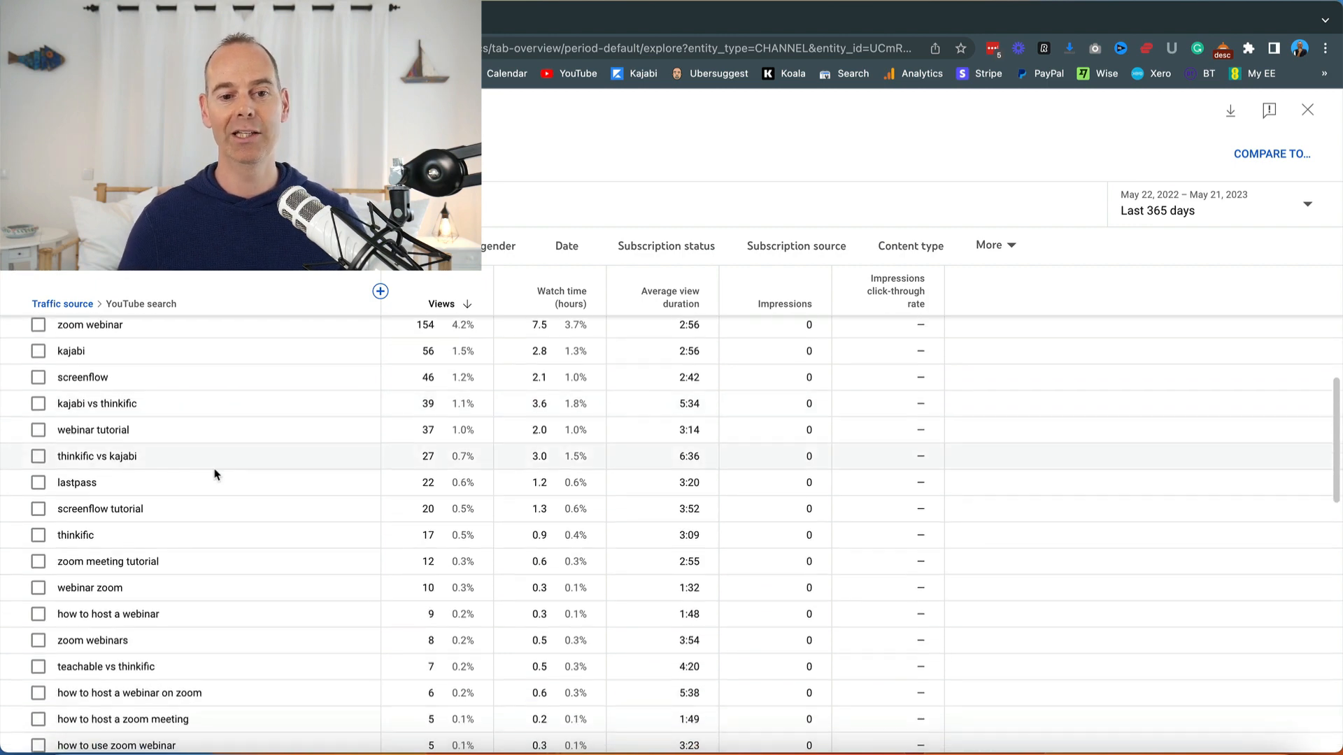
scroll(down, 3)
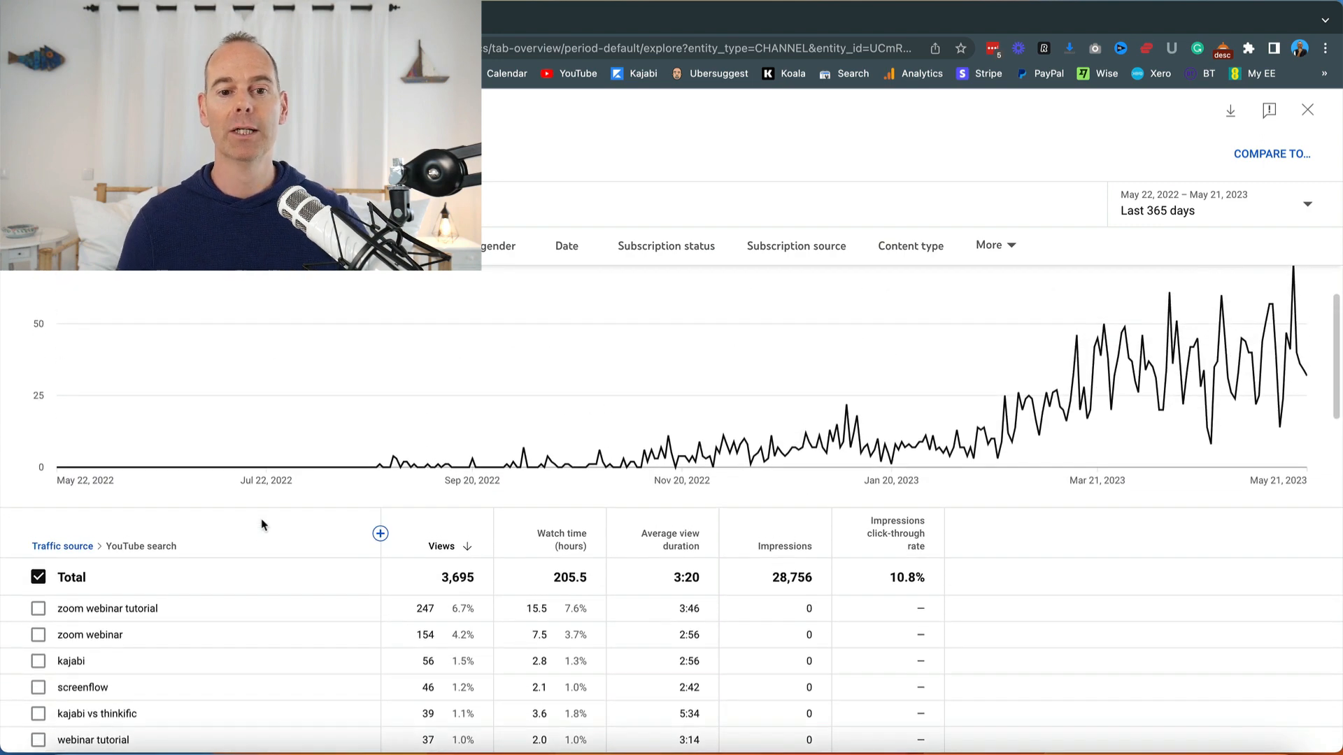
scroll(down, 3)
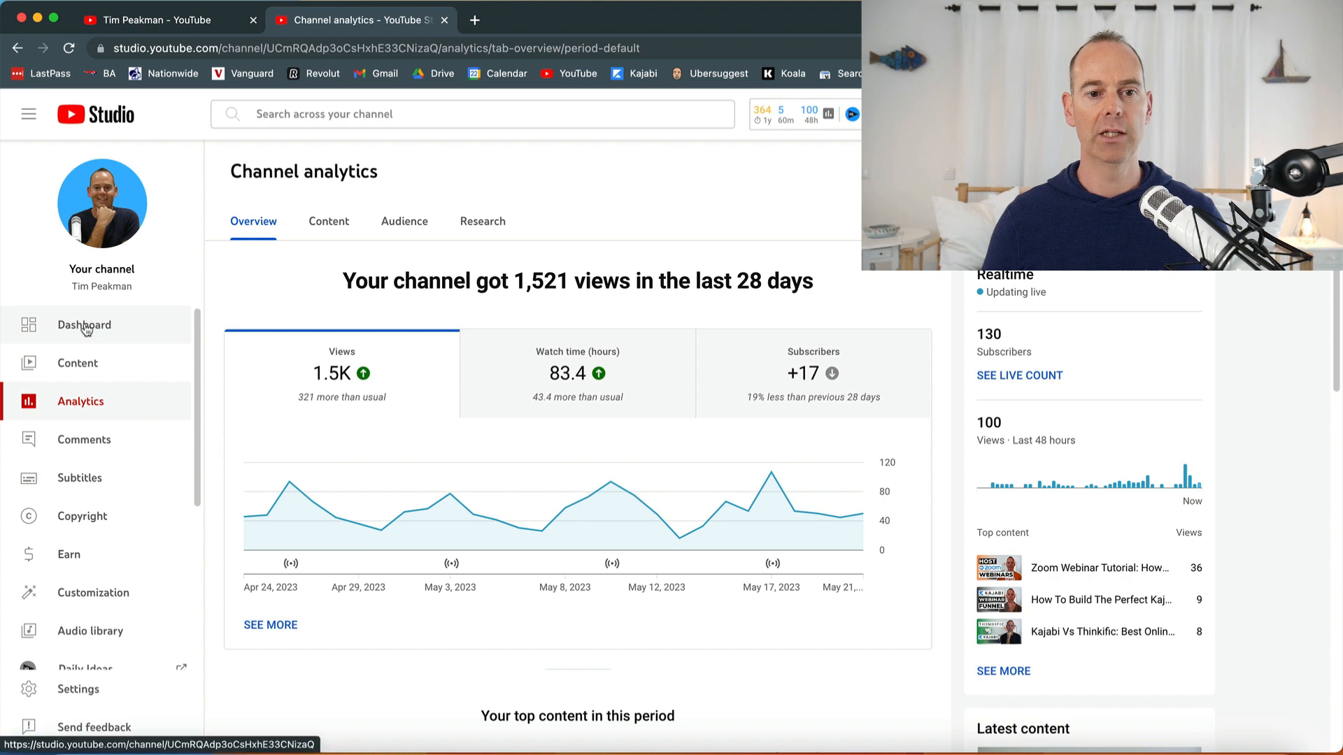
- From the dashboard open the channel's public Videos tab and show its vidIQ Top Keywords list
click(84, 325)
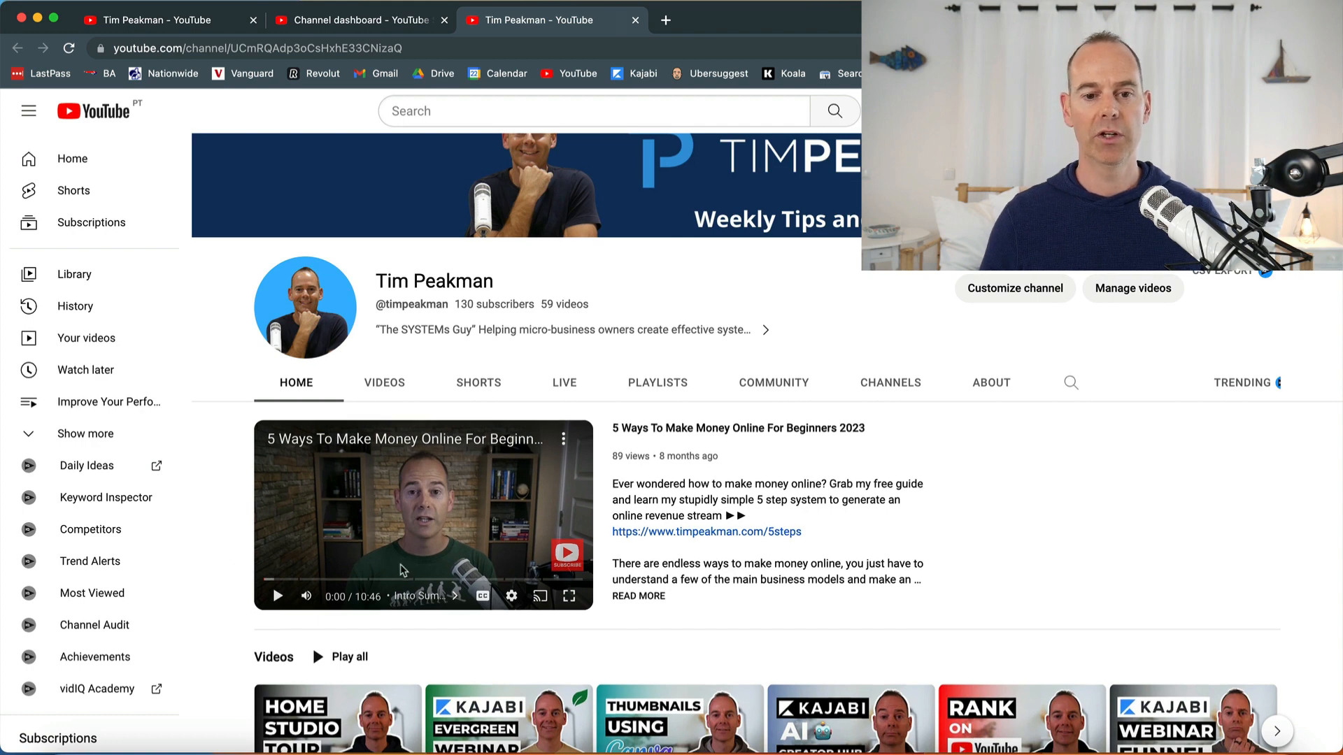
click(383, 382)
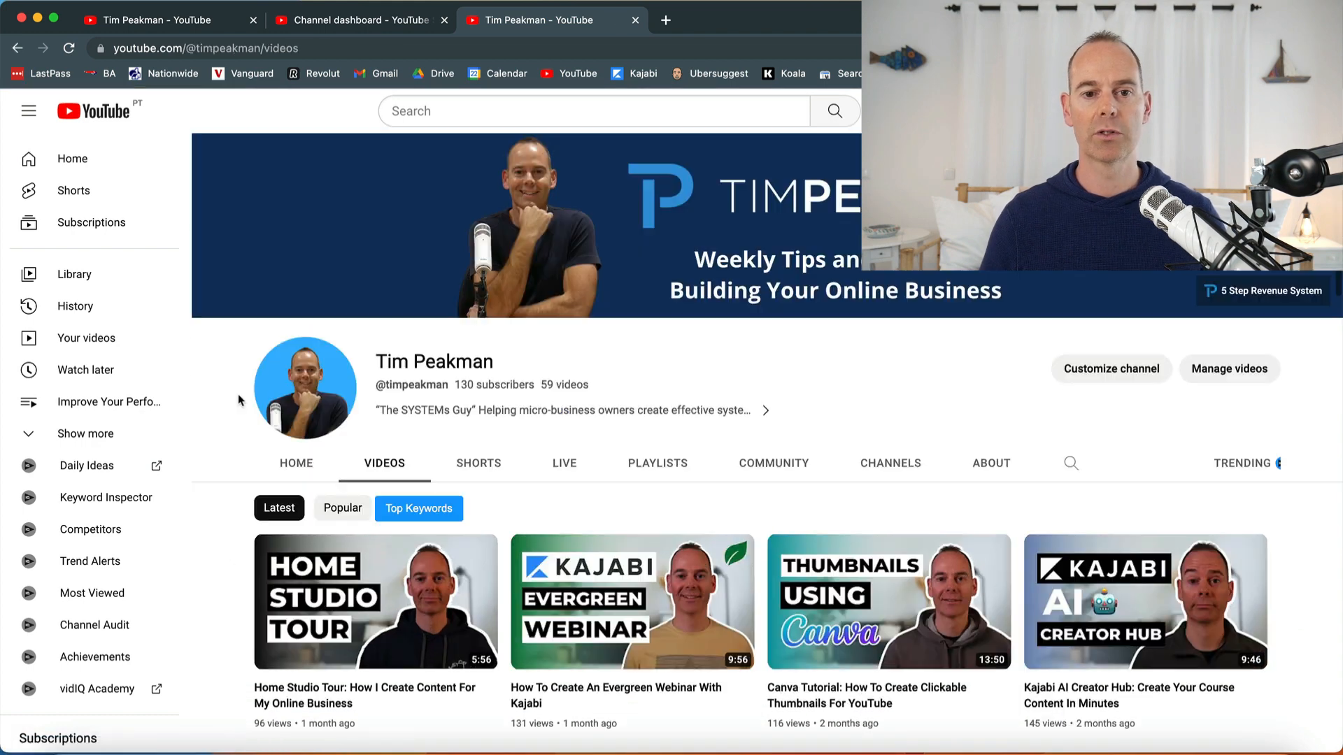
scroll(down, 3)
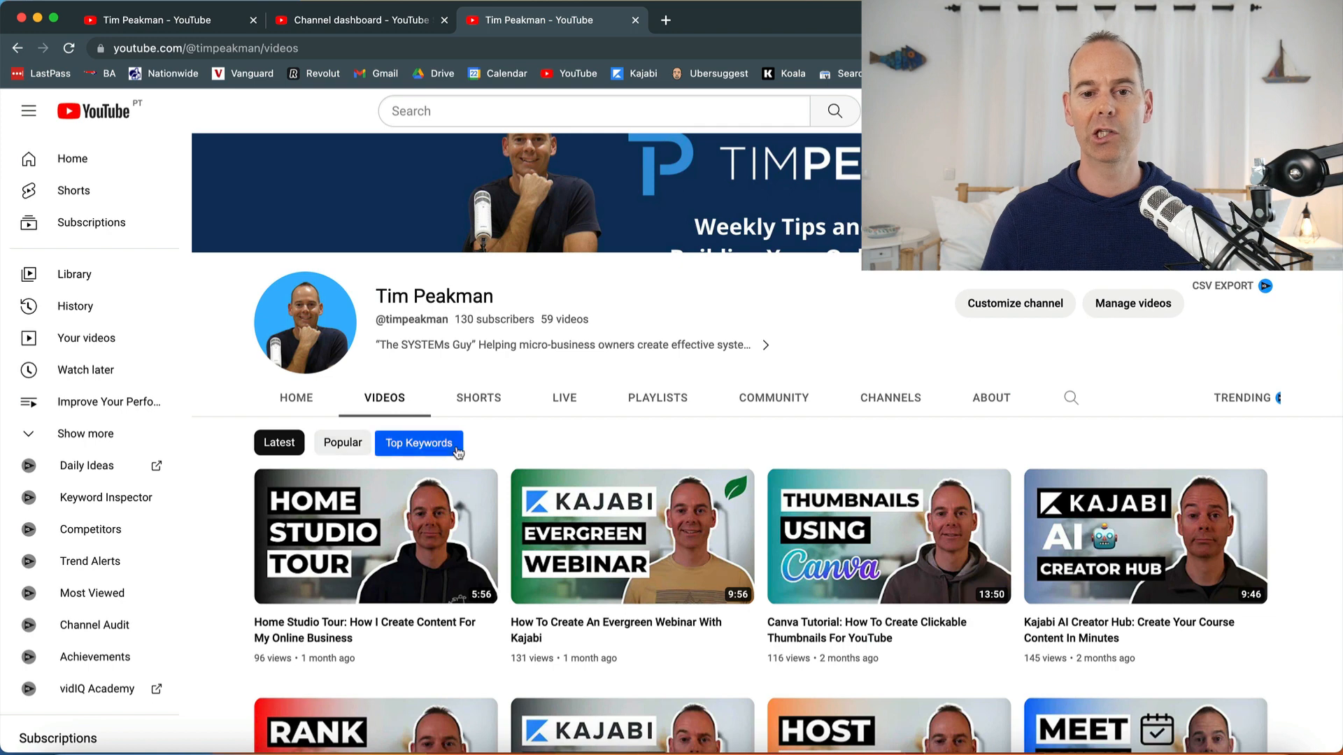
click(419, 444)
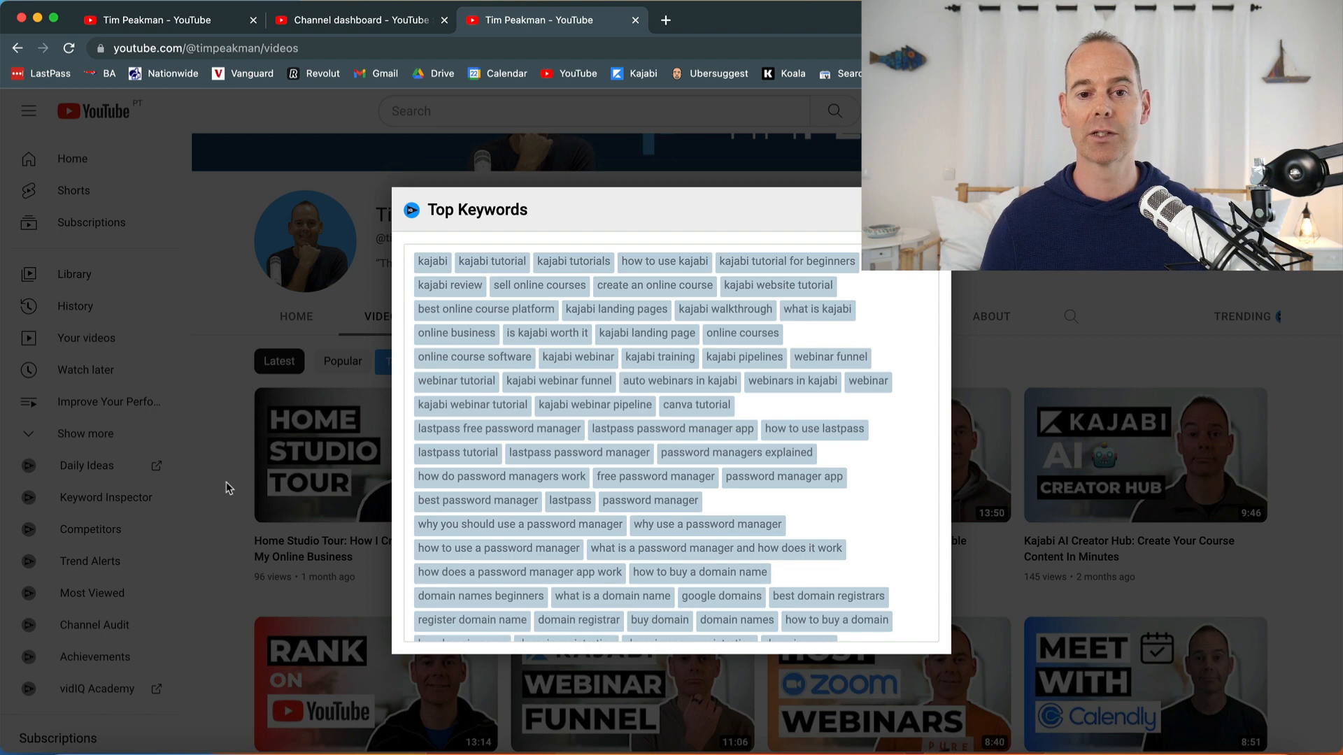
mouse_move(491, 261)
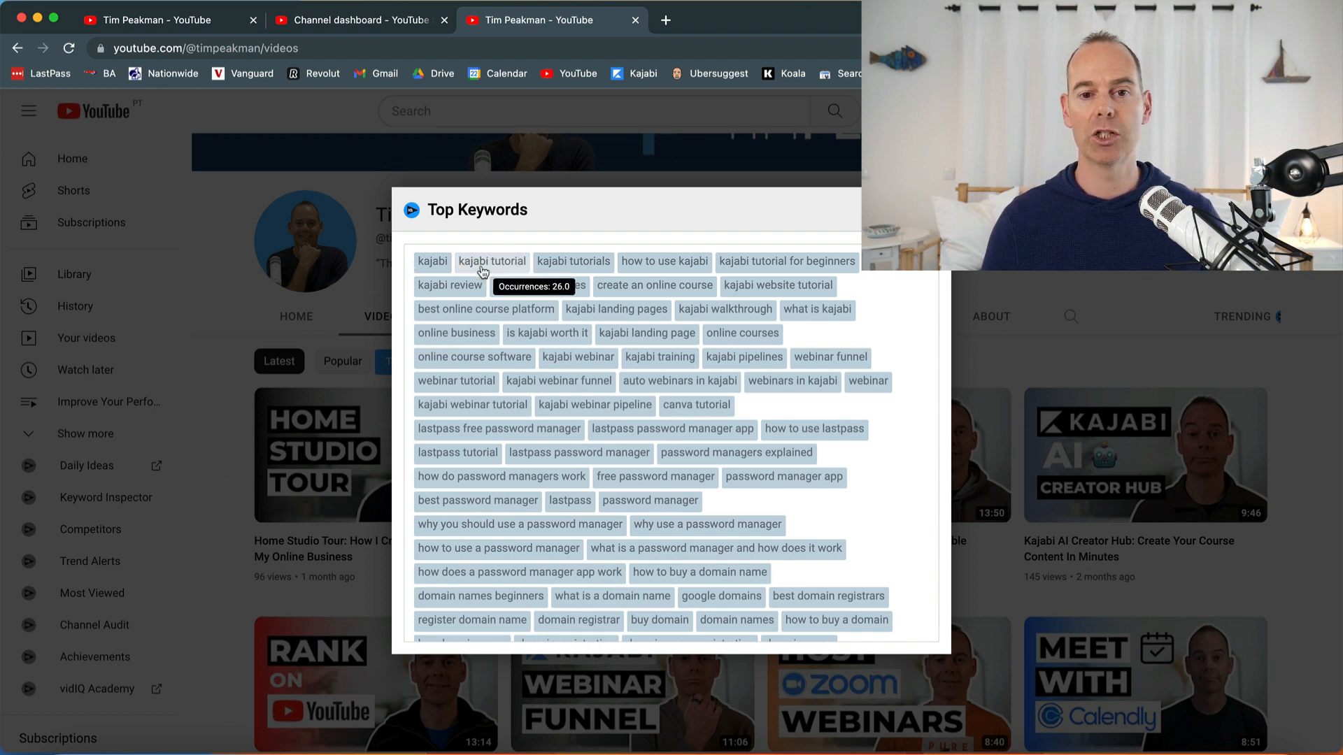
mouse_move(664, 262)
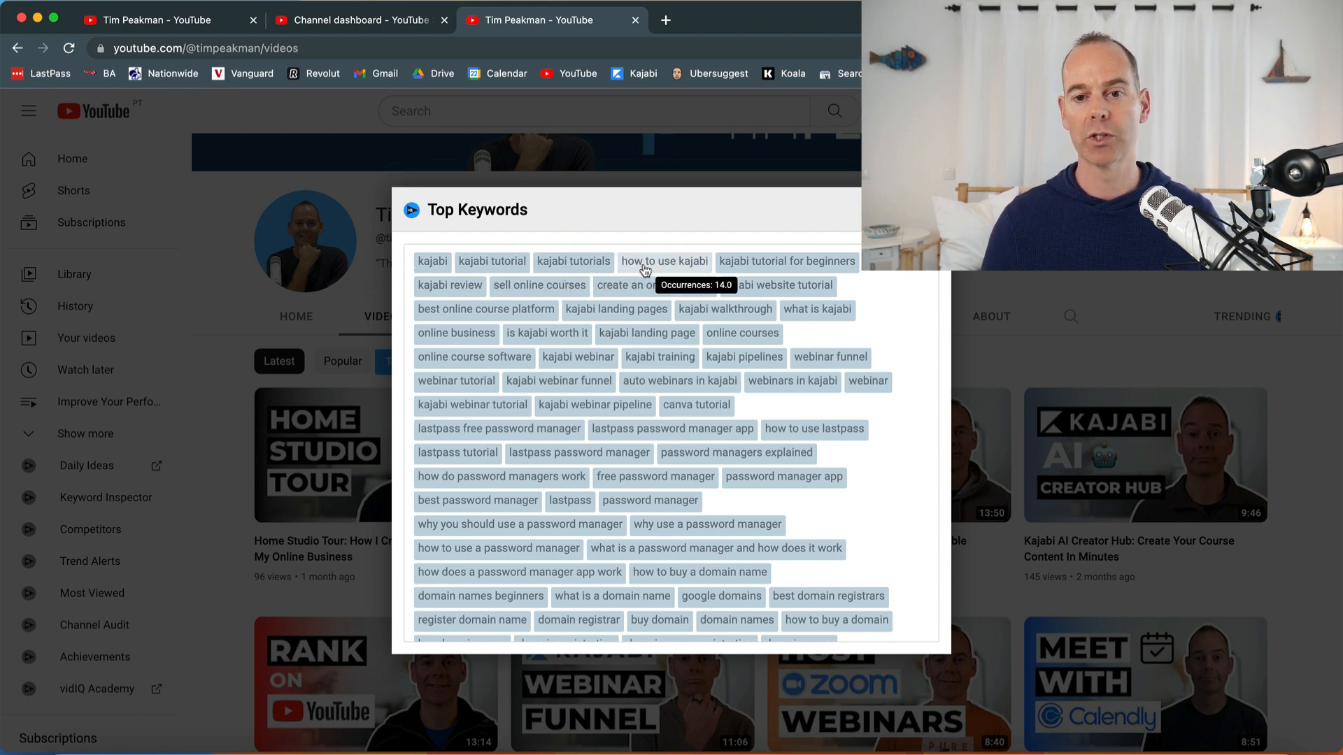
mouse_move(866, 290)
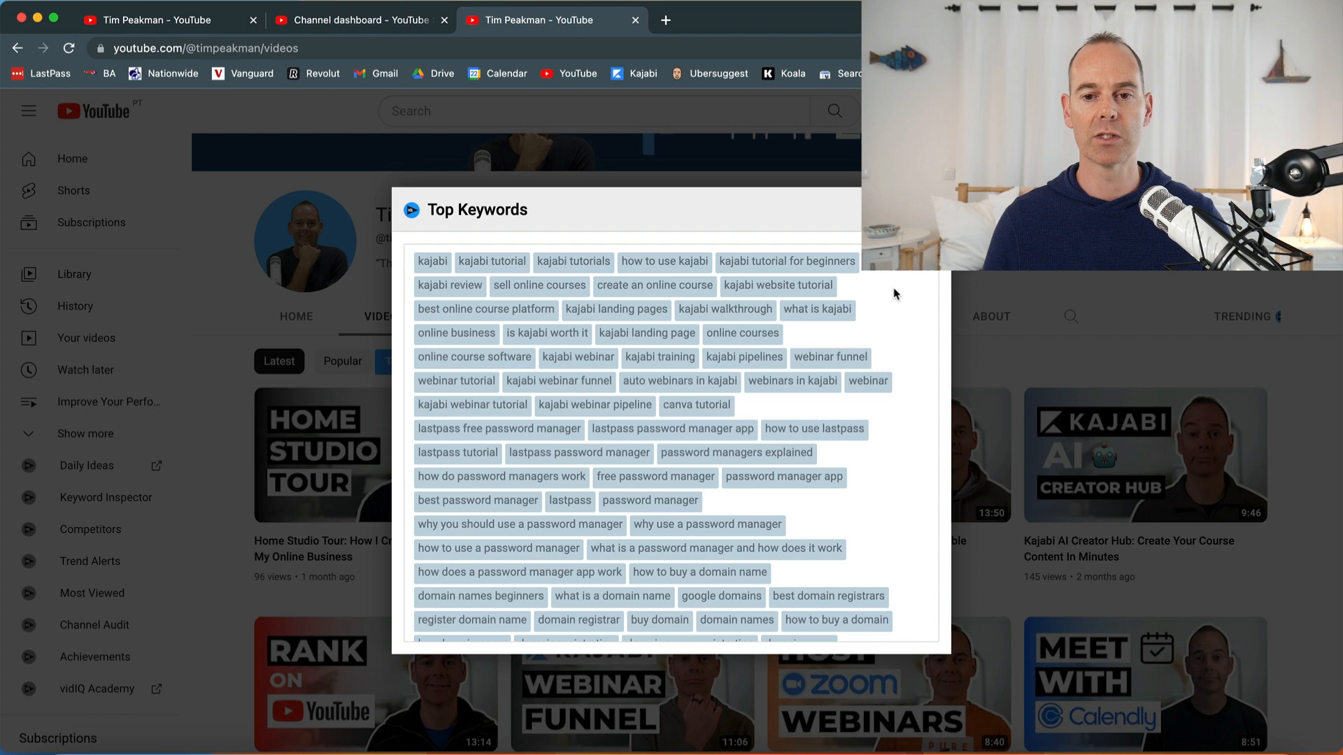
mouse_move(580, 452)
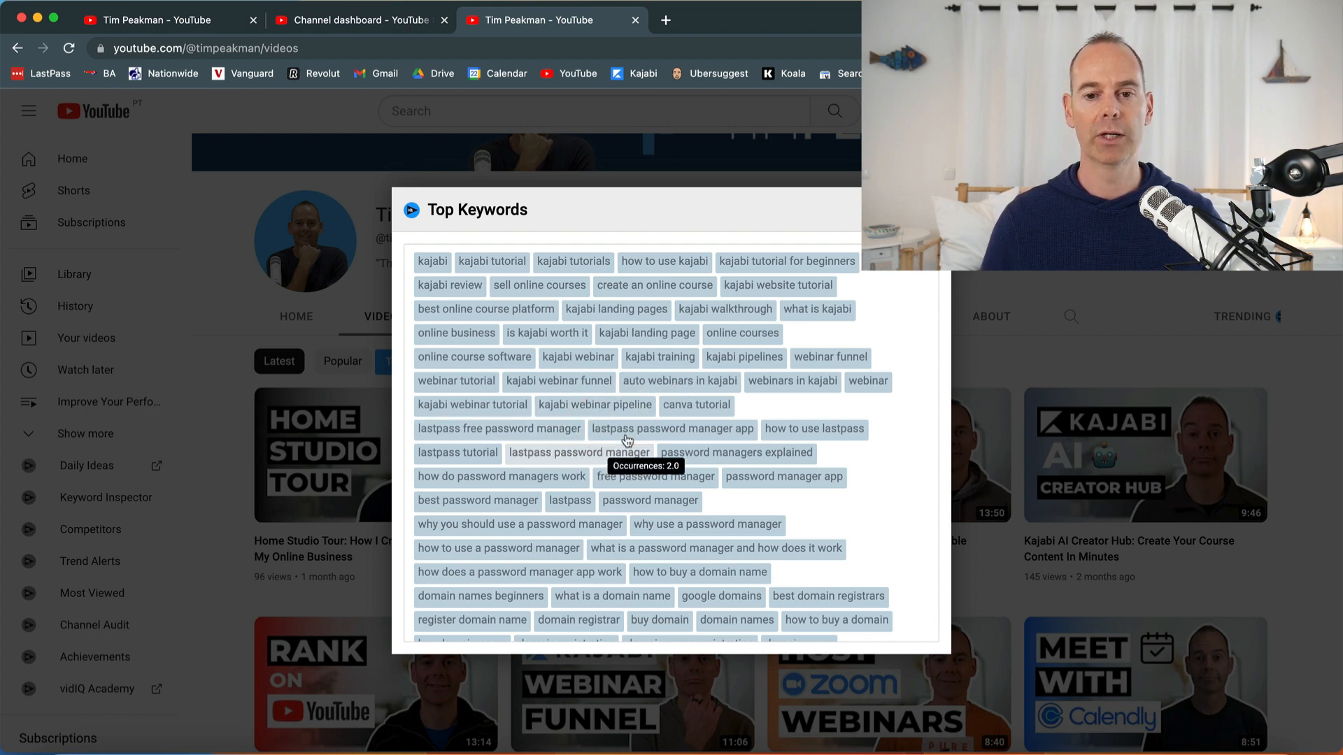
mouse_move(654, 475)
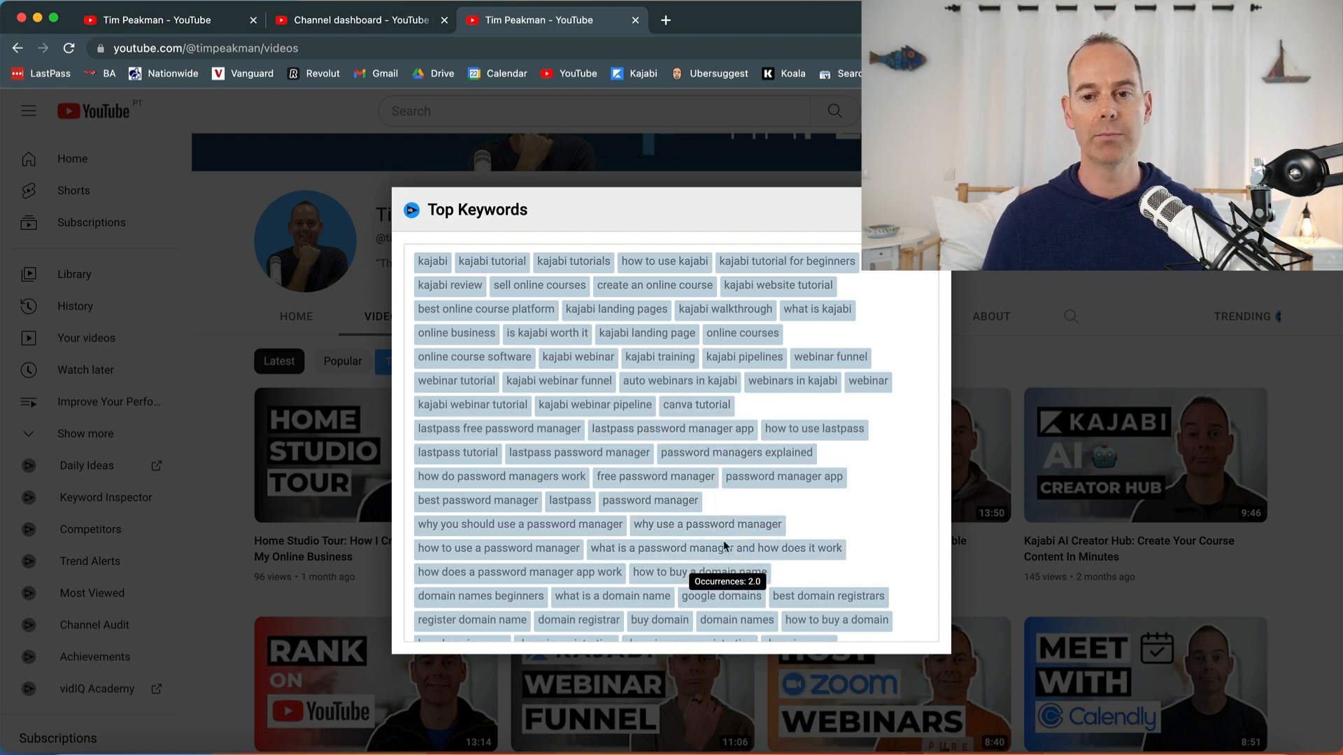
- Scroll the Top Keywords list to check counts like 'kajabi tutorial' 26 and 'how to use kajabi' 14
scroll(down, 3)
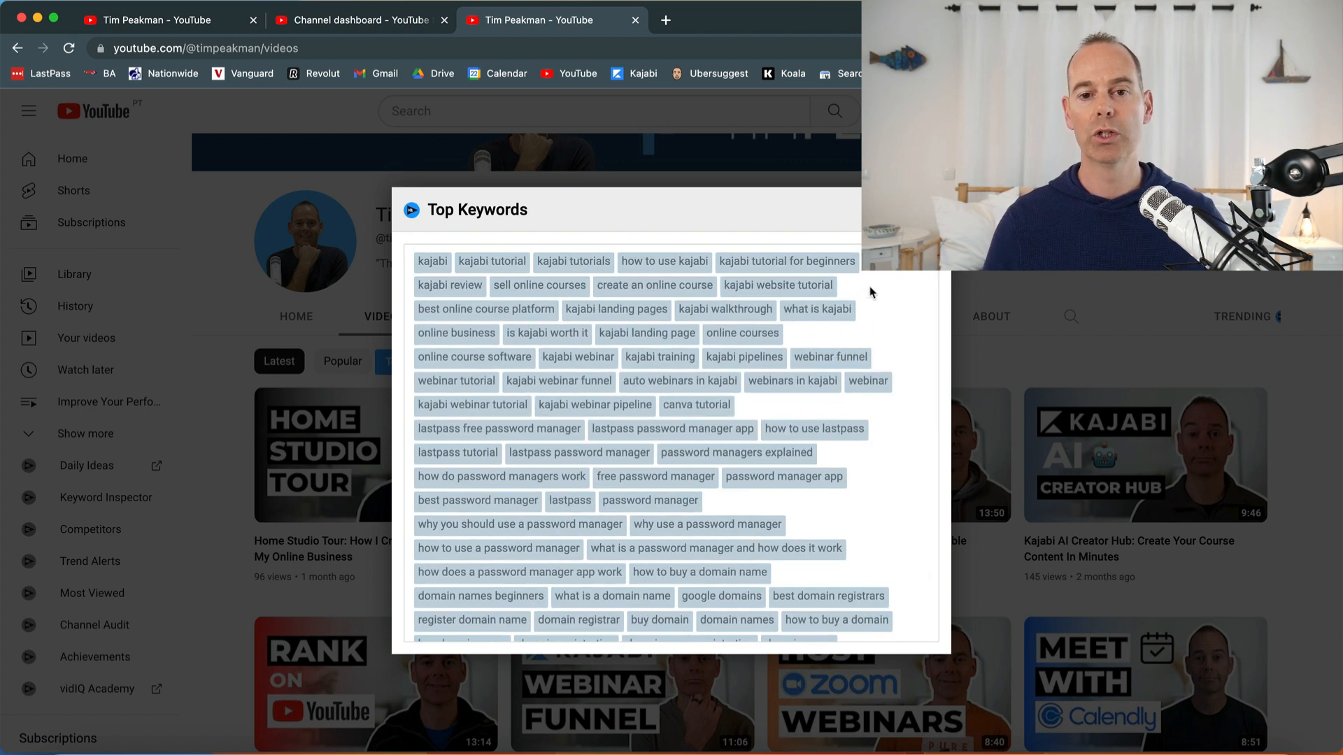
mouse_move(854, 279)
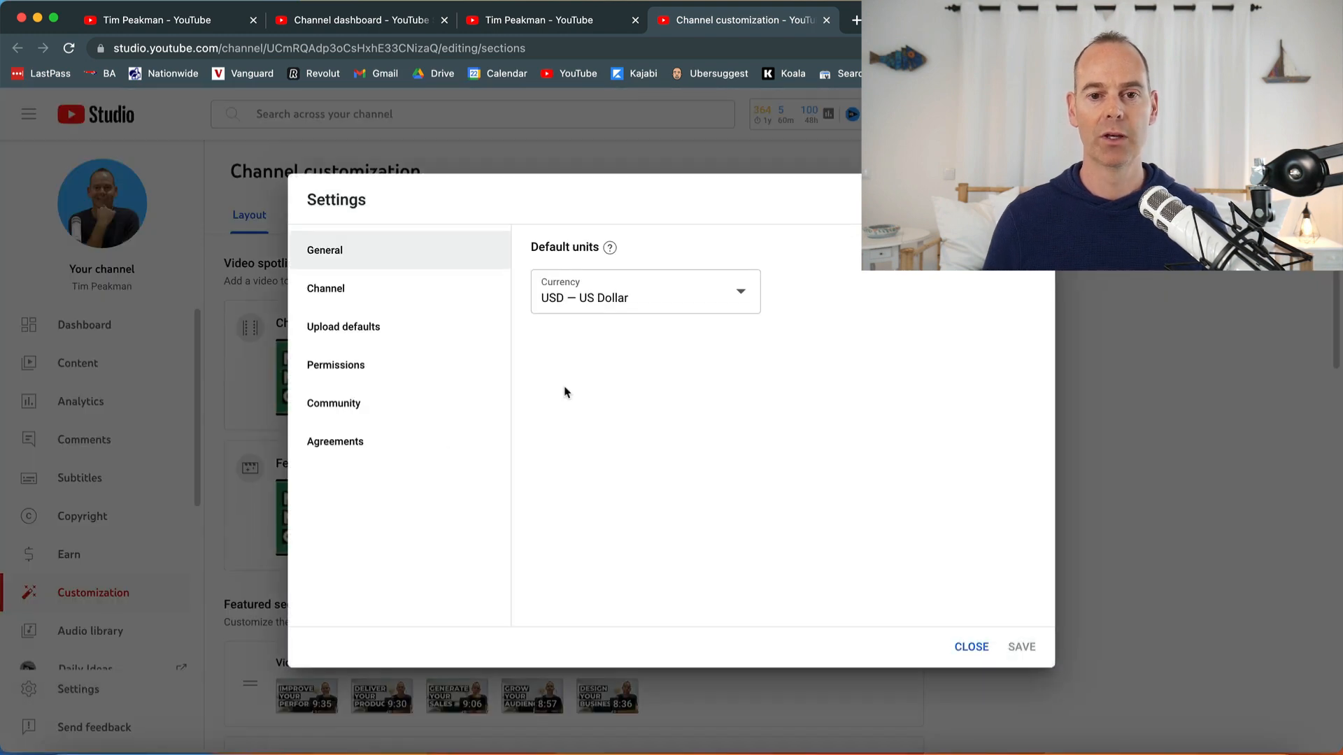
- Review the channel keywords ('online business', 'digital products', 'kajabi') in basic info, leaving them unchanged
click(326, 288)
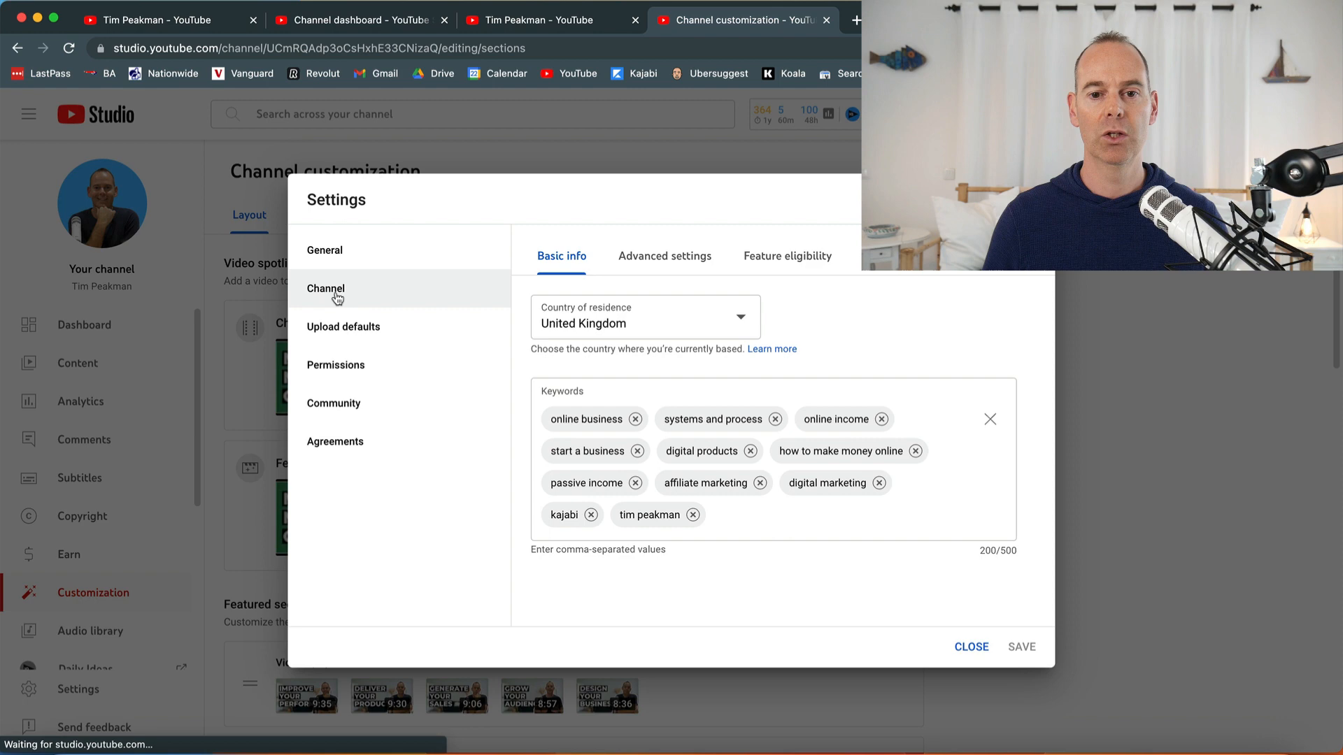
click(738, 515)
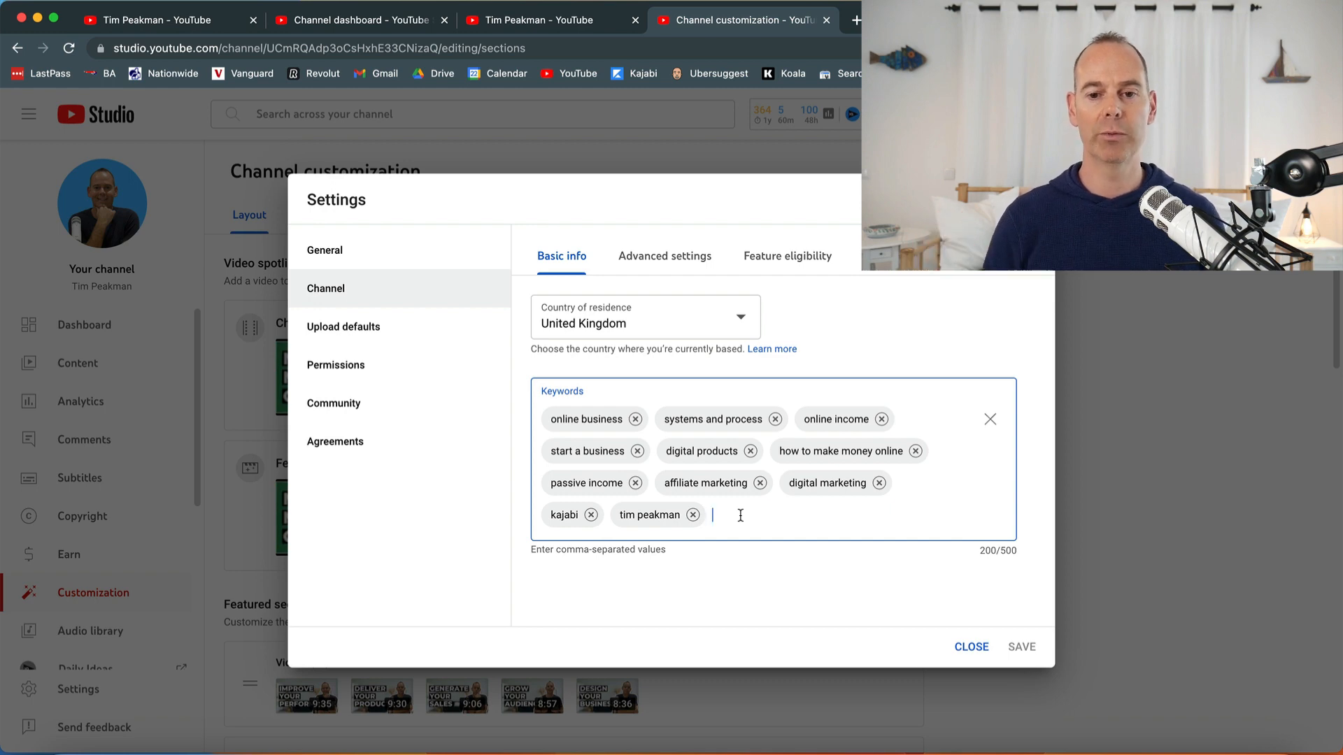
mouse_move(1026, 552)
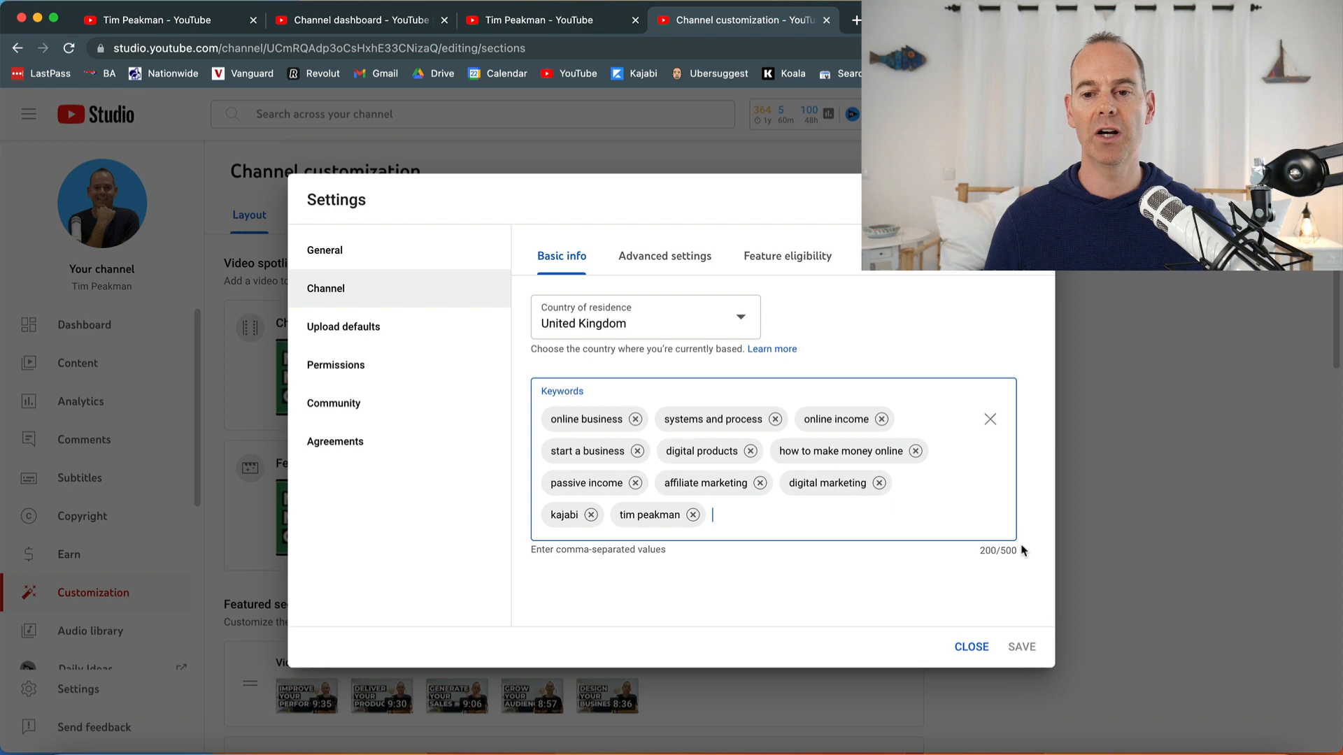
mouse_move(1015, 551)
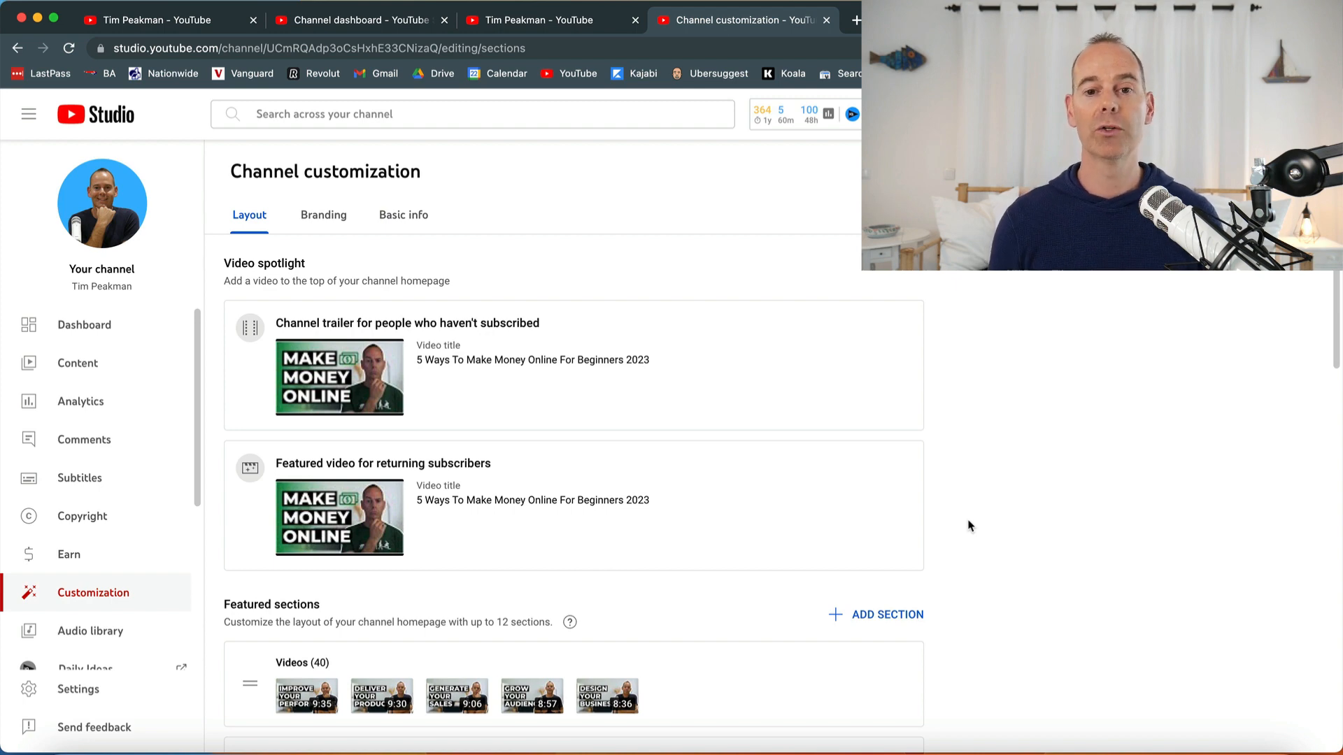
mouse_move(955, 455)
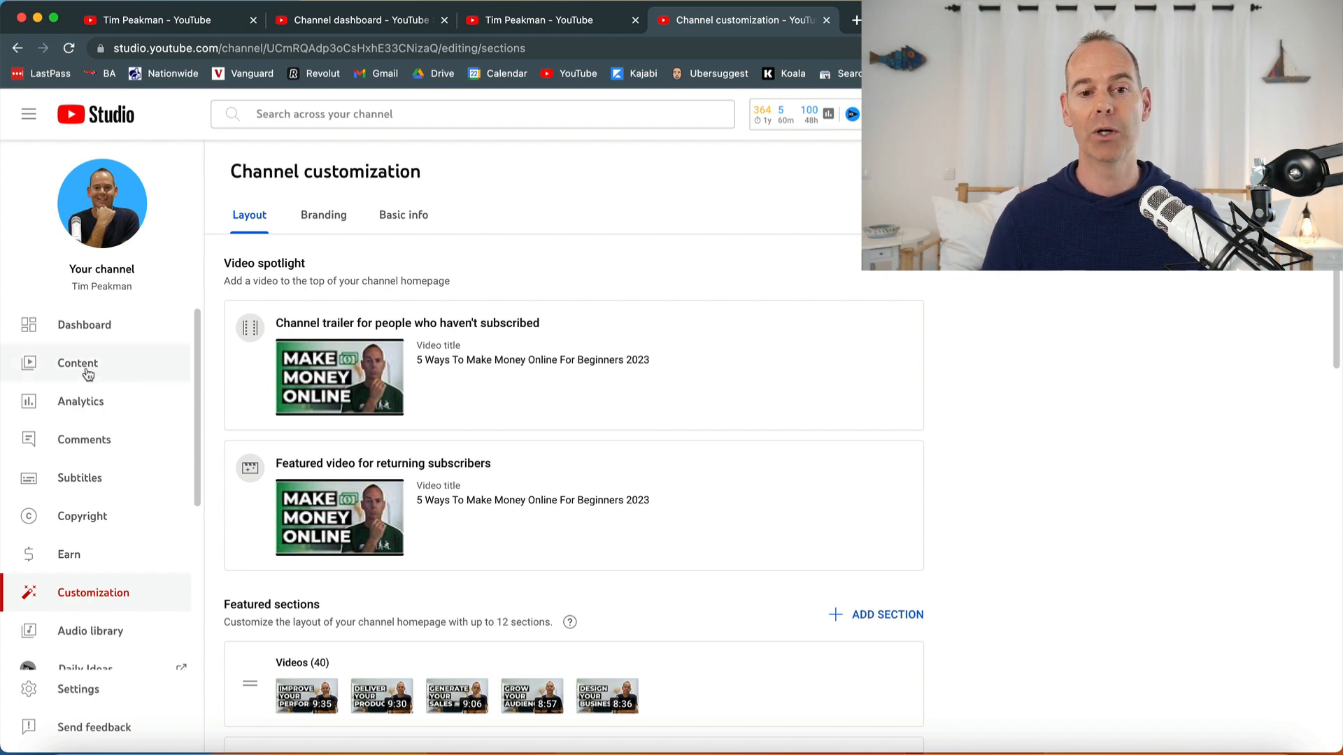
- Show the Channel content list of published videos with views, comments and likes
click(76, 362)
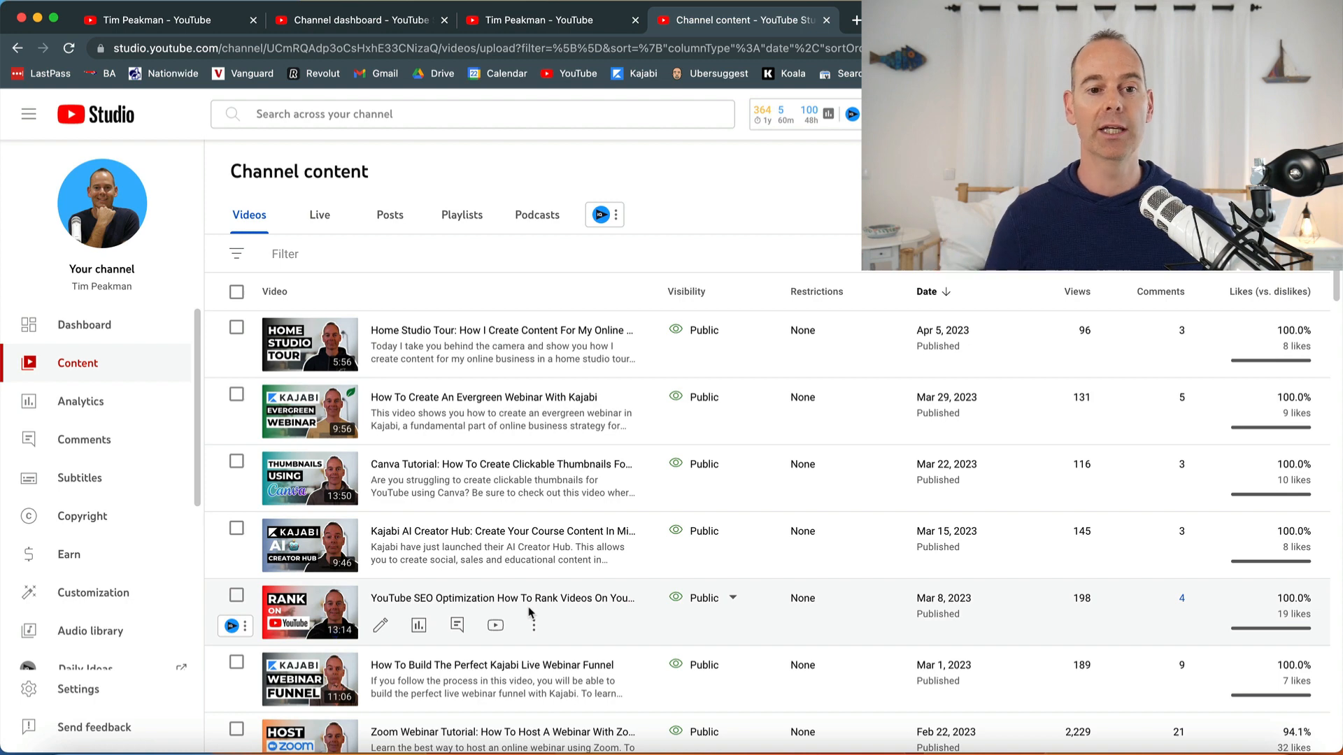
- Review per-video view analytics, then return to the Channel dashboard showing 130 subscribers and 1.5K views
click(80, 402)
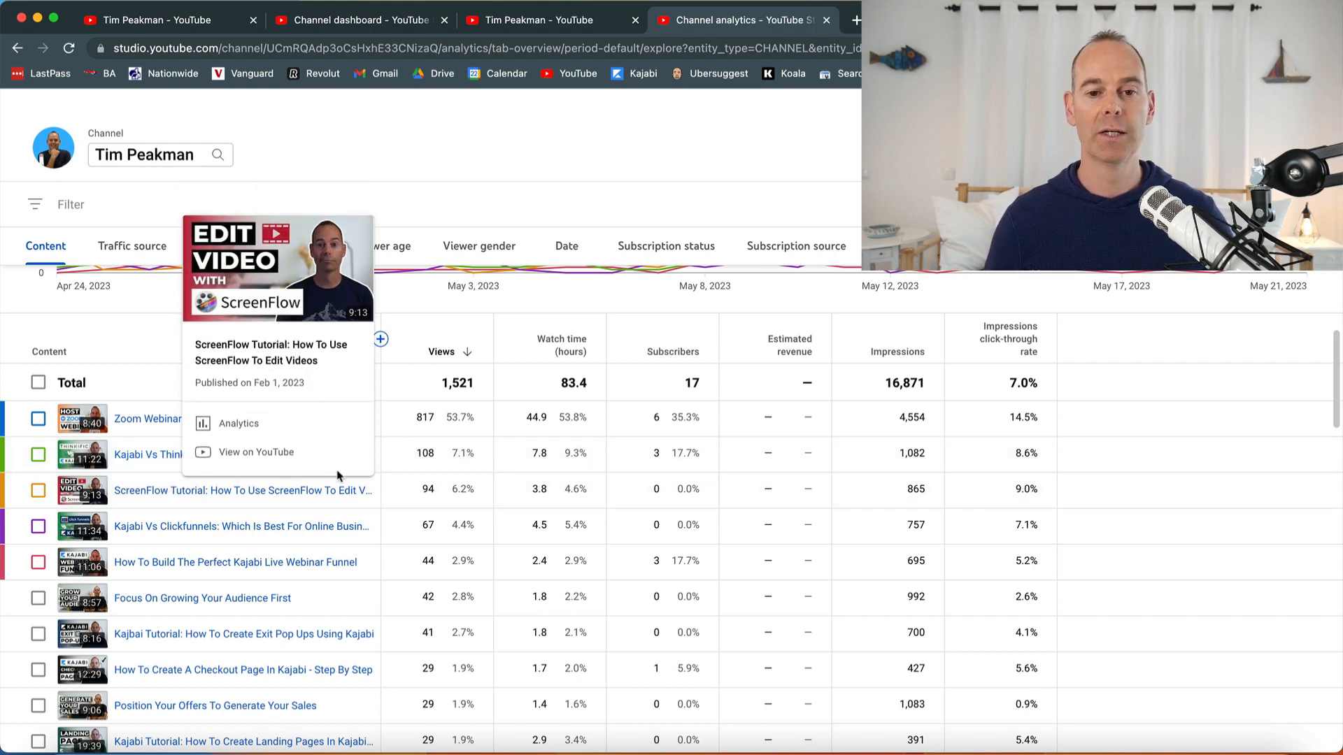
mouse_move(425, 270)
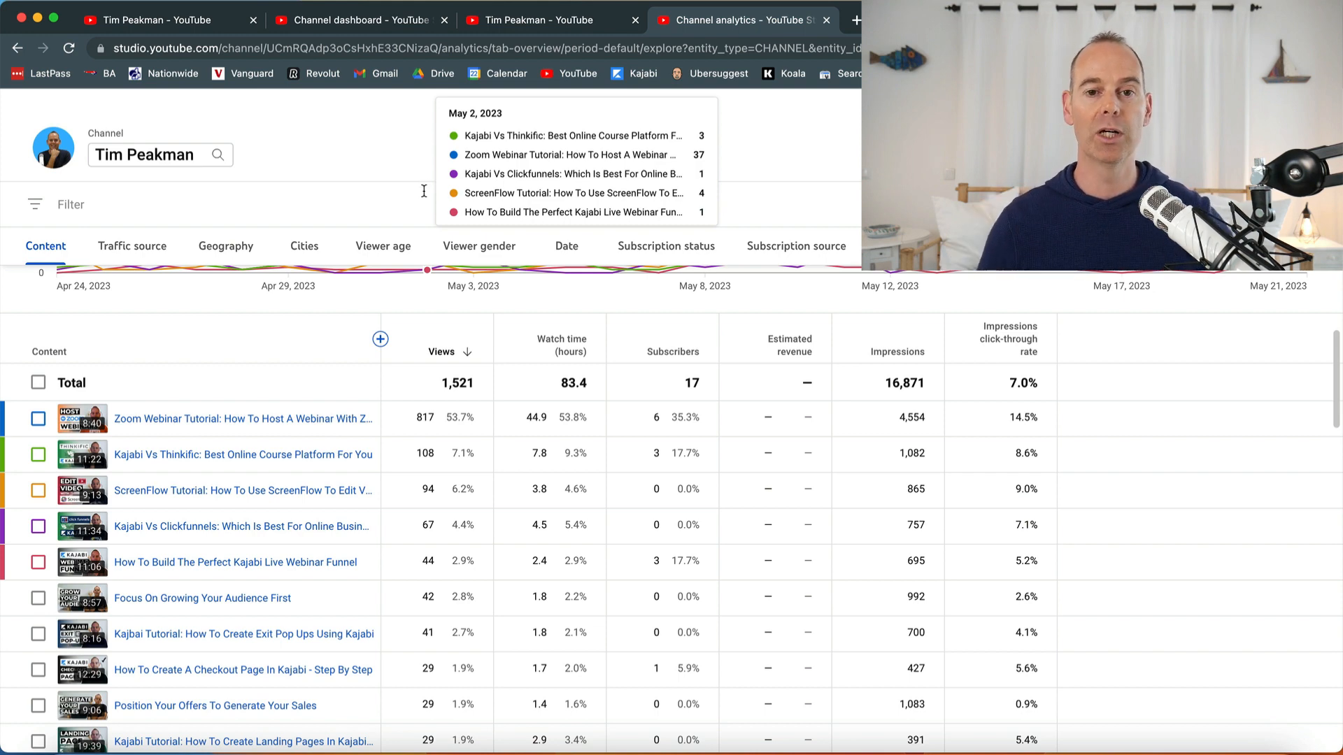
click(351, 20)
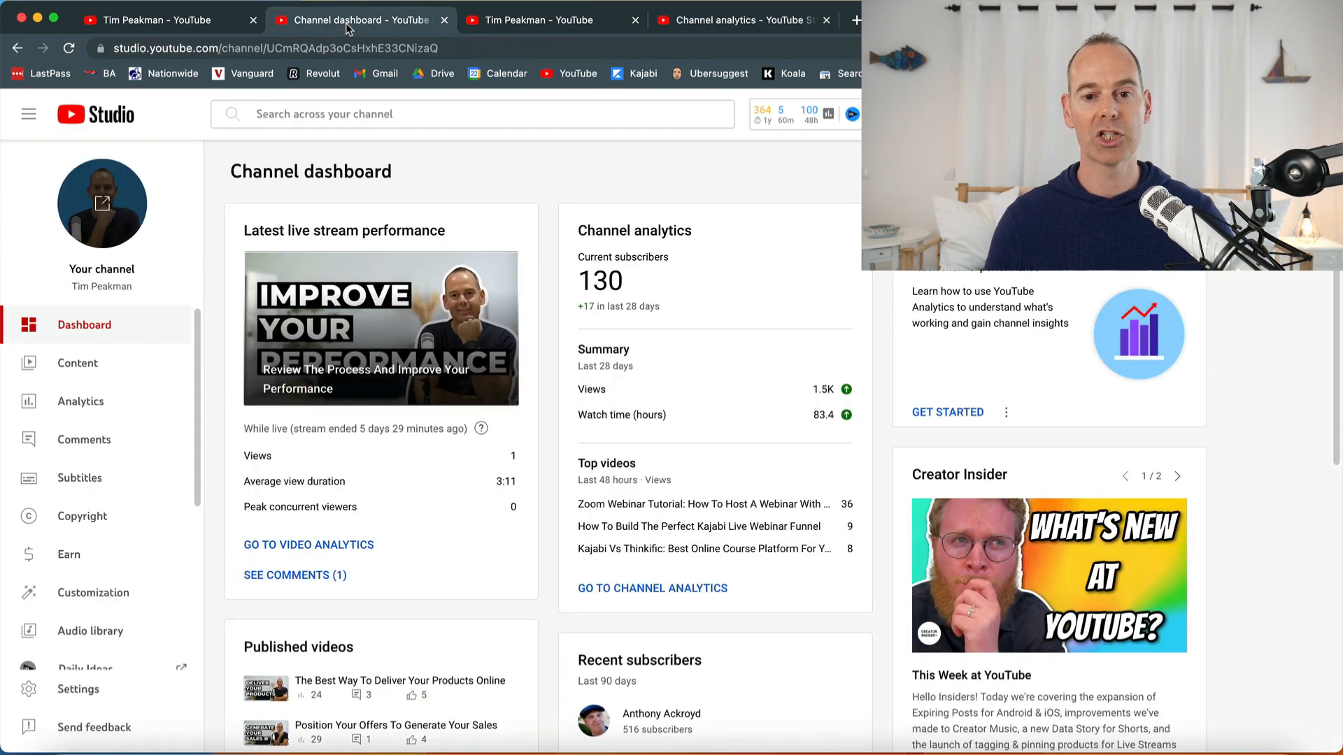
- Return to the public channel's Videos page and scroll the upload grid into view
click(154, 18)
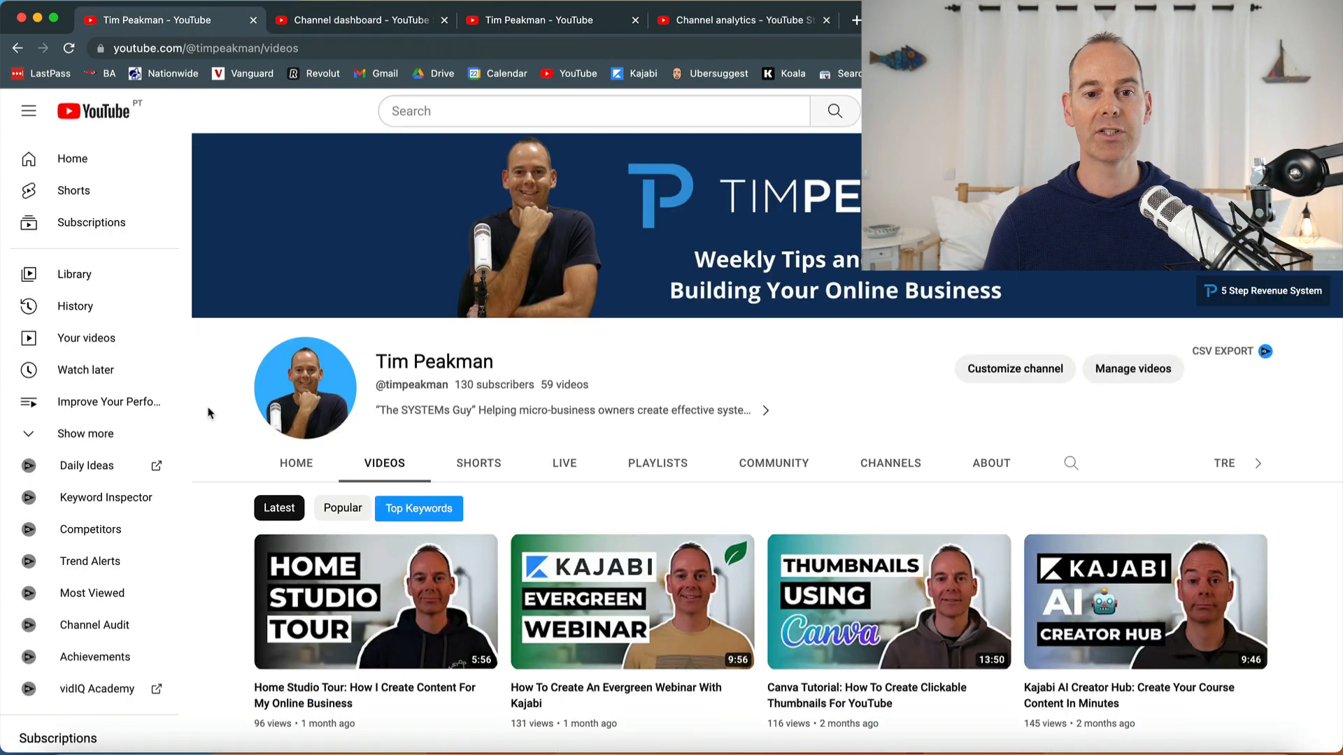
scroll(down, 3)
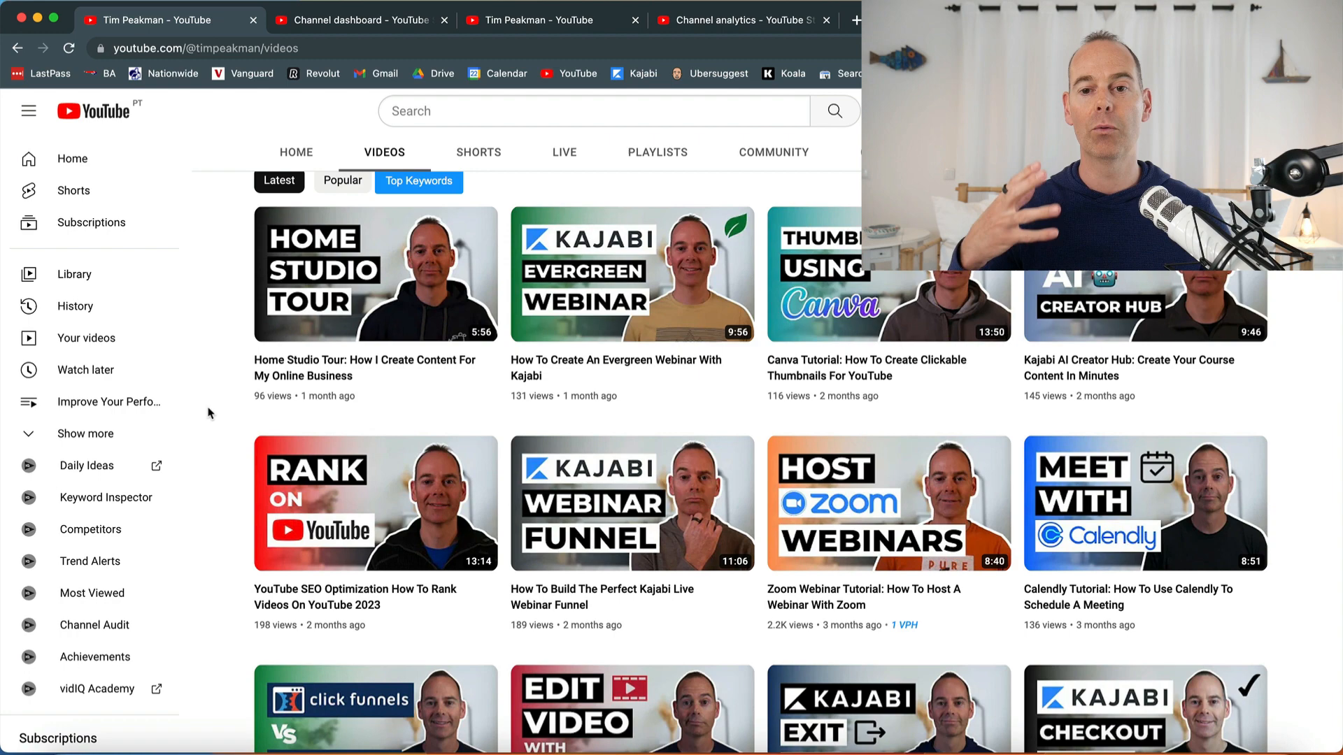